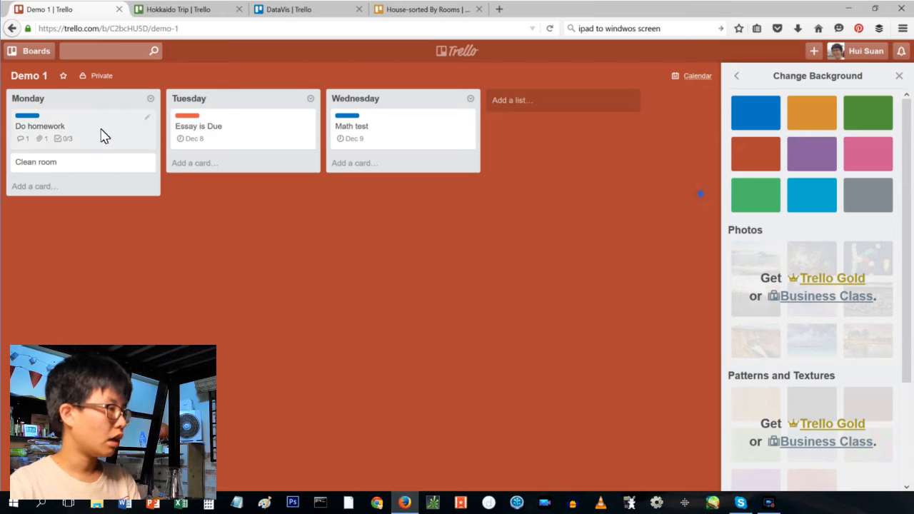
# Step: Open the Do homework card to attach excel_explanation.png as its cover
pyautogui.click(40, 126)
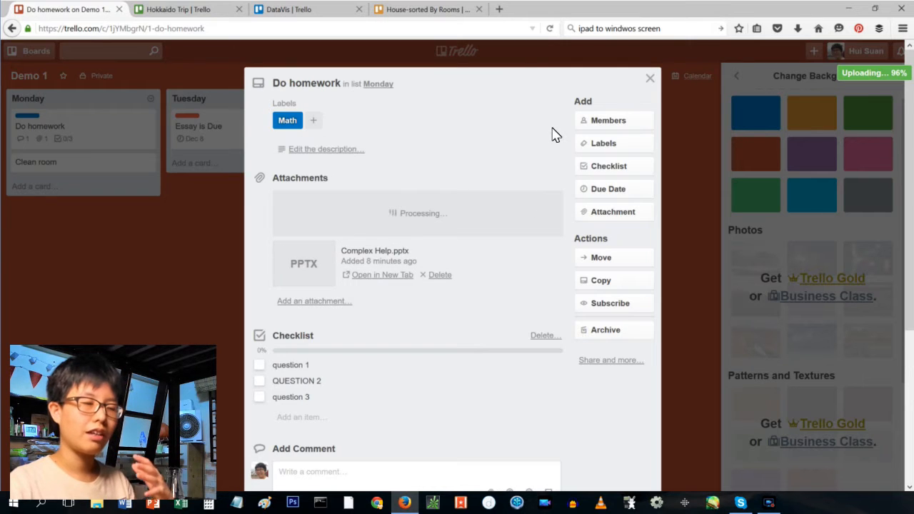
pyautogui.moveTo(558, 115)
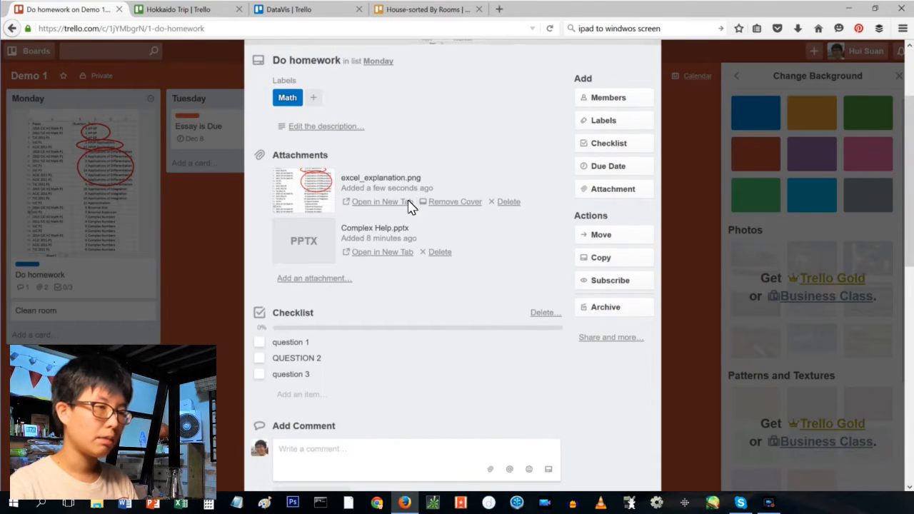
pyautogui.click(259, 342)
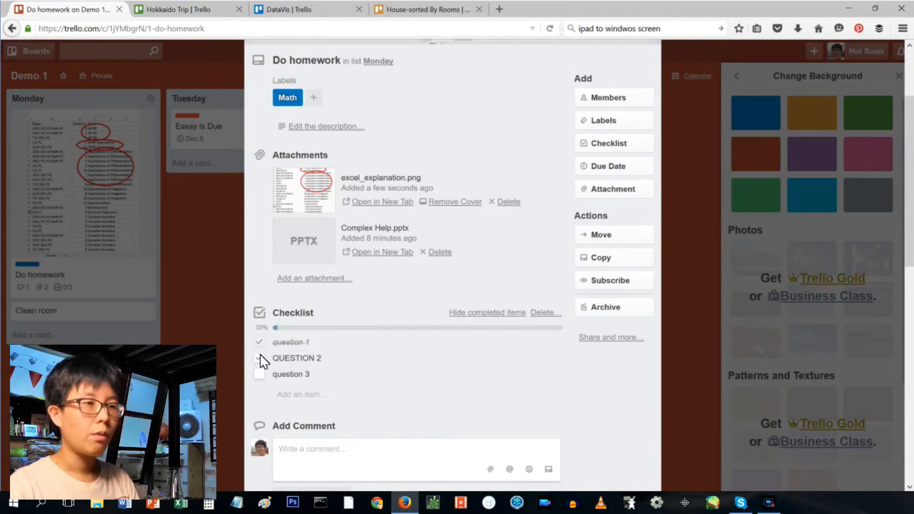
pyautogui.click(259, 358)
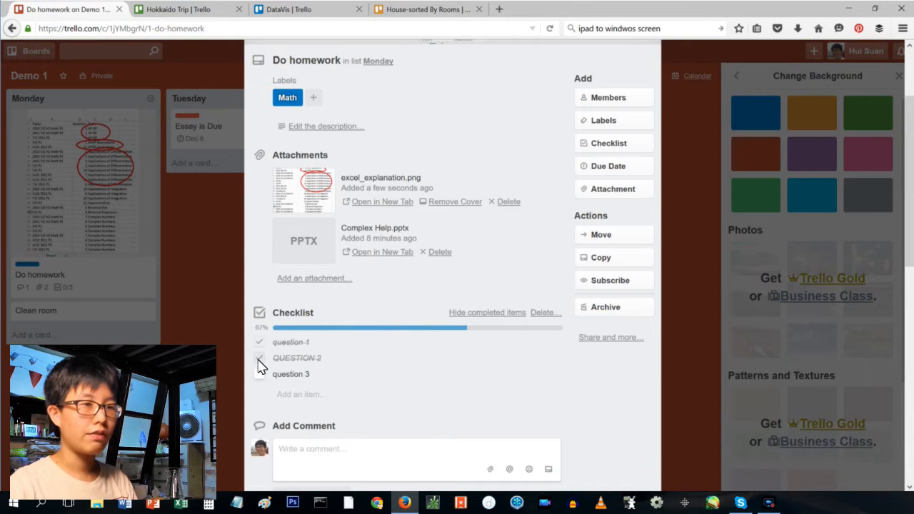
pyautogui.click(259, 357)
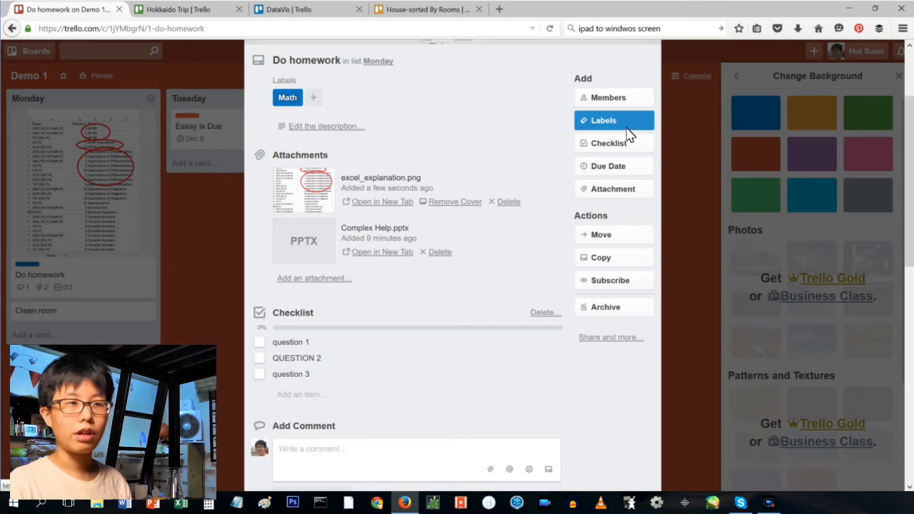
pyautogui.click(609, 143)
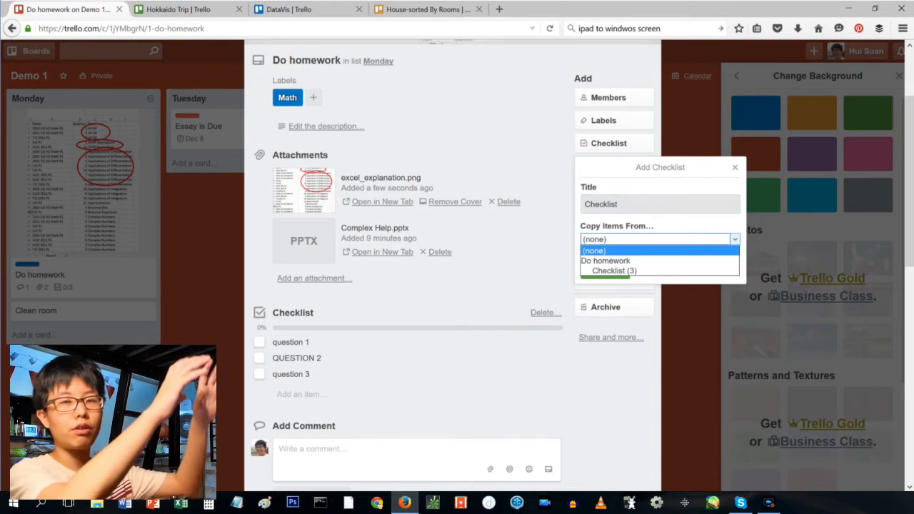
pyautogui.moveTo(627, 243)
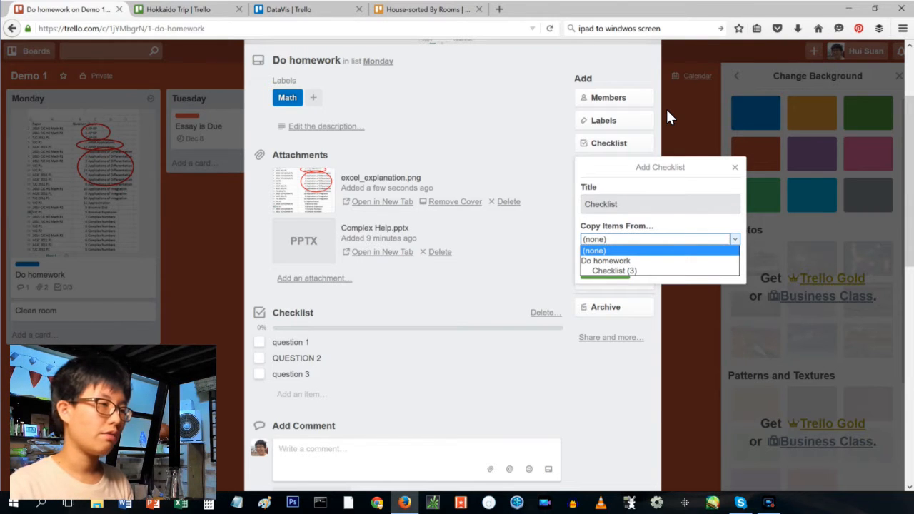
pyautogui.moveTo(680, 62)
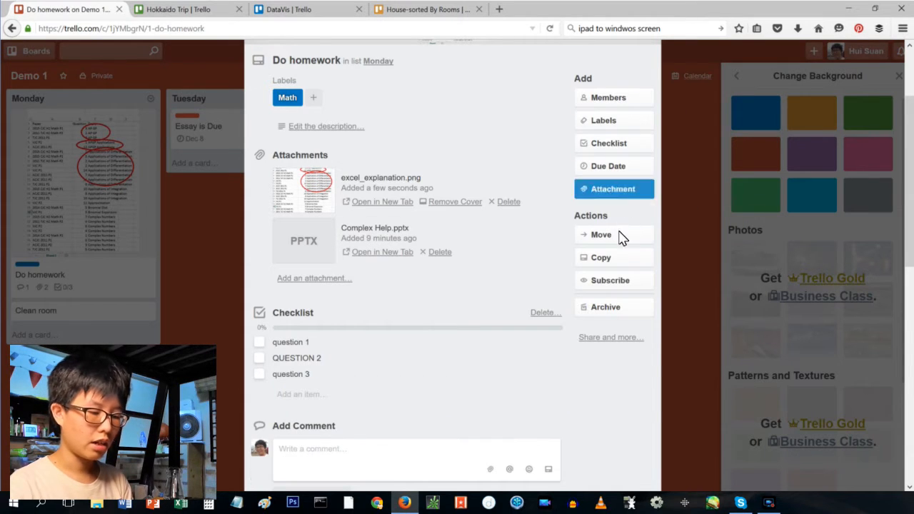
# Step: Add a Housework checklist with Clean room, Do laundry, Sweep floor and Wash dishes
pyautogui.click(608, 143)
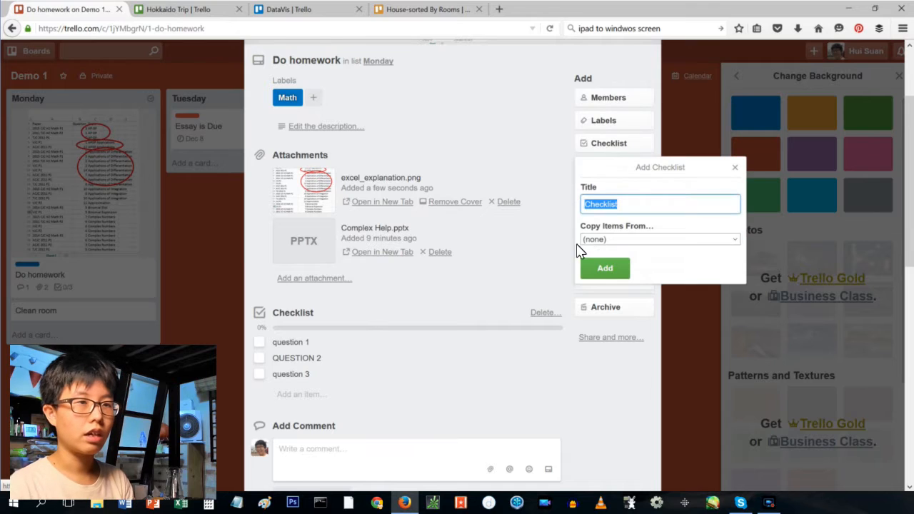
pyautogui.moveTo(632, 204)
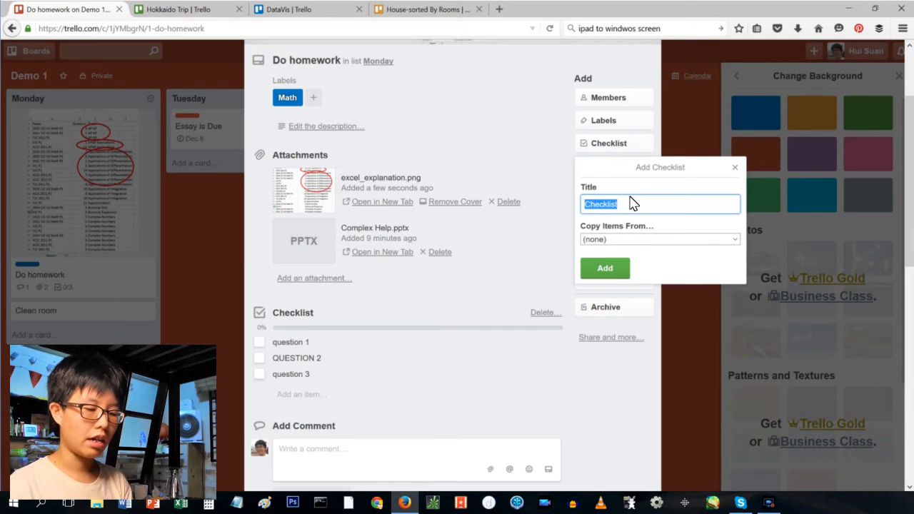
pyautogui.click(605, 268)
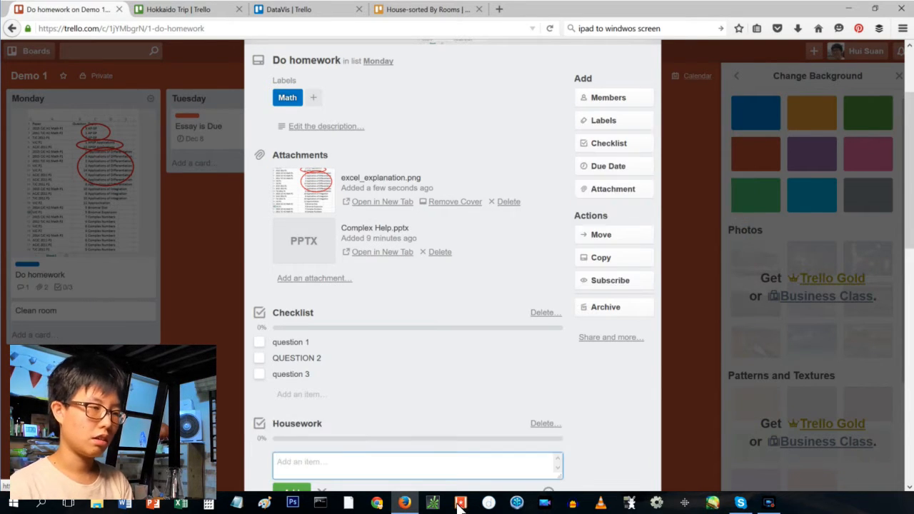
pyautogui.write('cal')
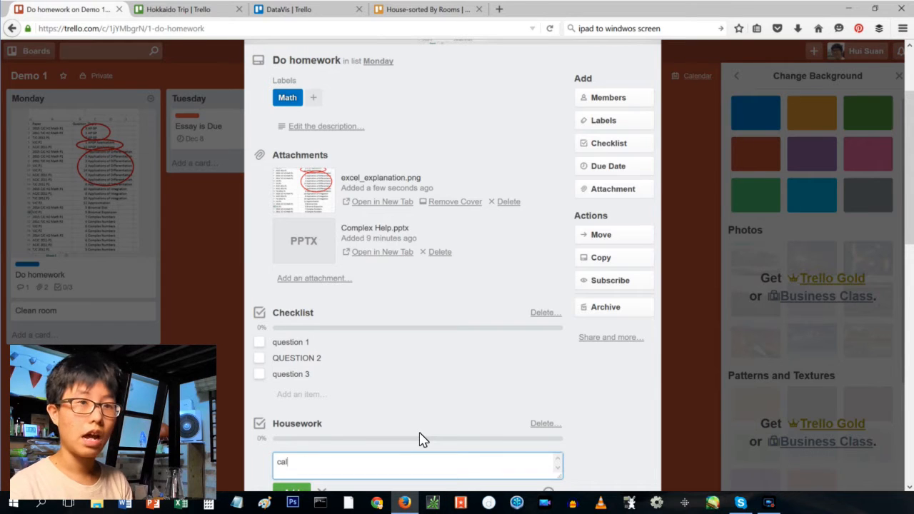
pyautogui.write('Clea')
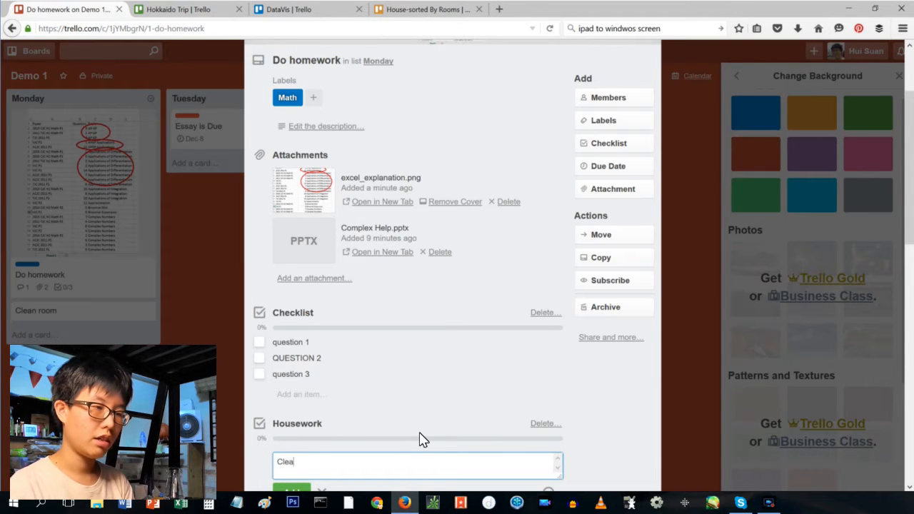
pyautogui.press('Return')
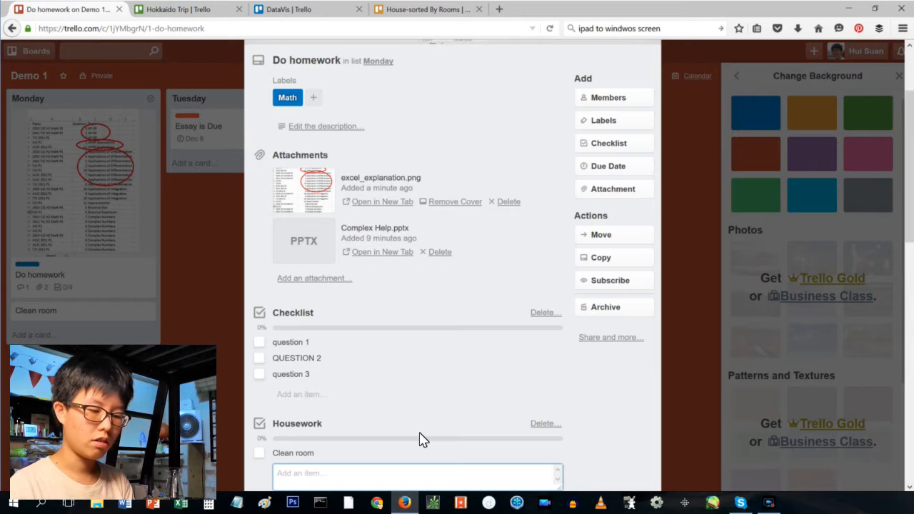
pyautogui.write('Do laundry')
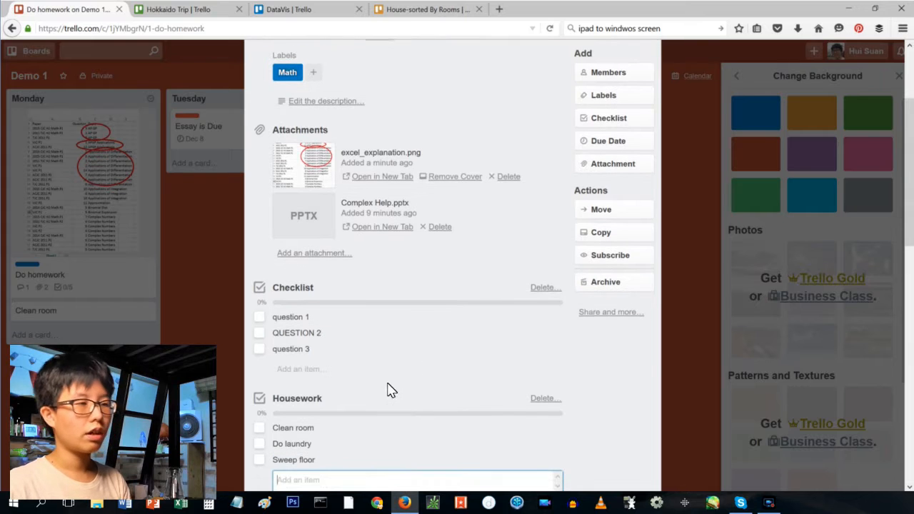
pyautogui.write('Wash di')
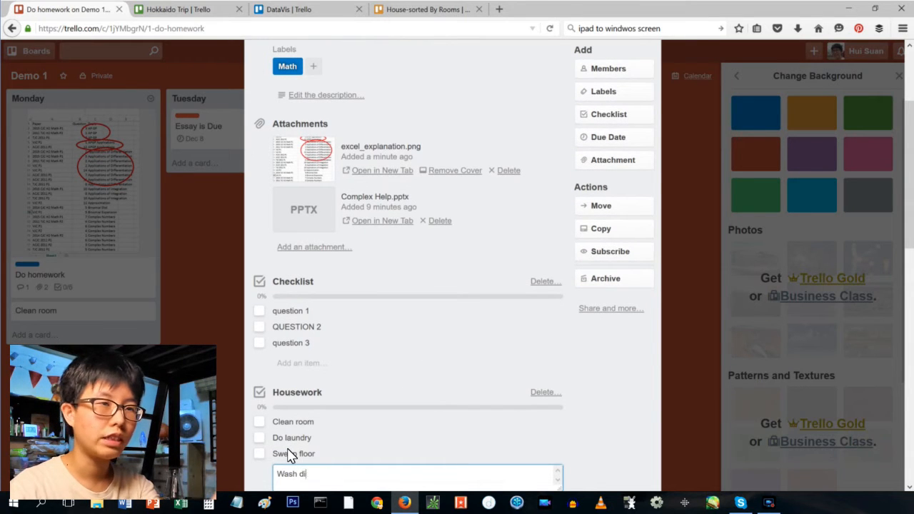
pyautogui.press('Return')
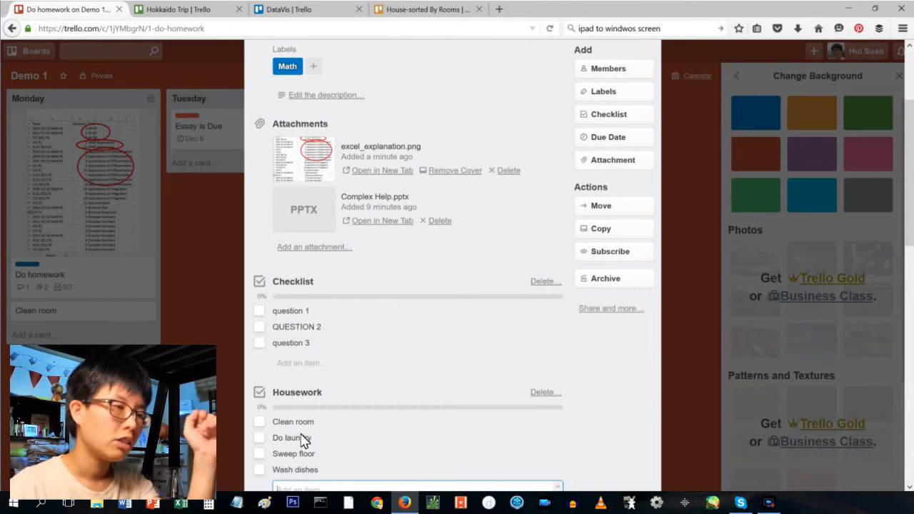
pyautogui.moveTo(425, 368)
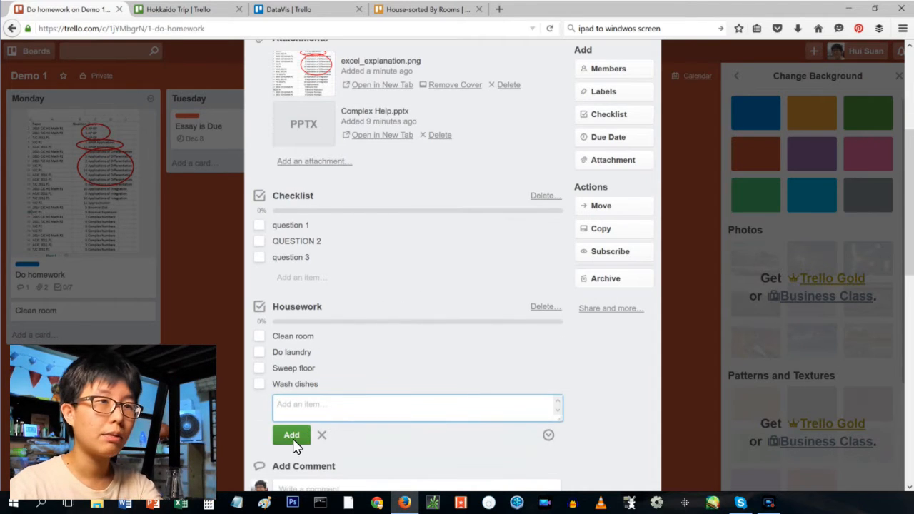
pyautogui.click(322, 435)
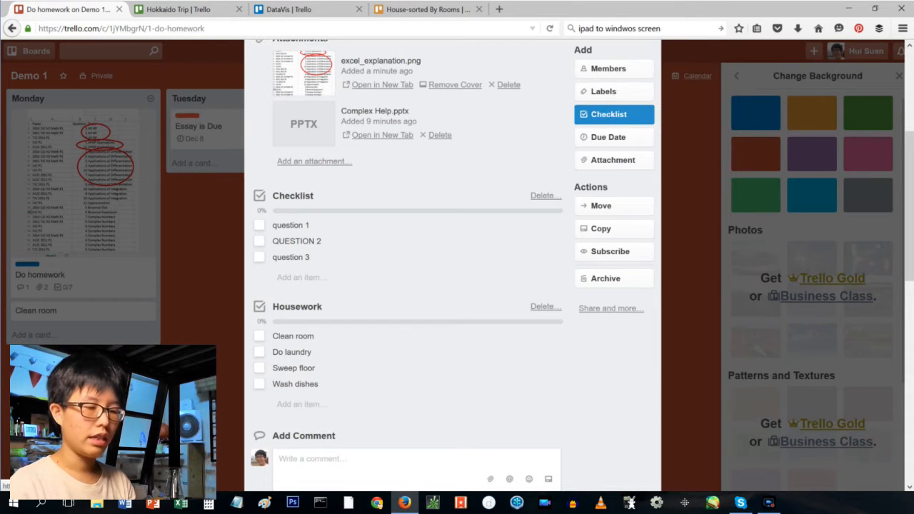
# Step: Add a 'new list' checklist copying the four Housework items, then close the card
pyautogui.click(608, 115)
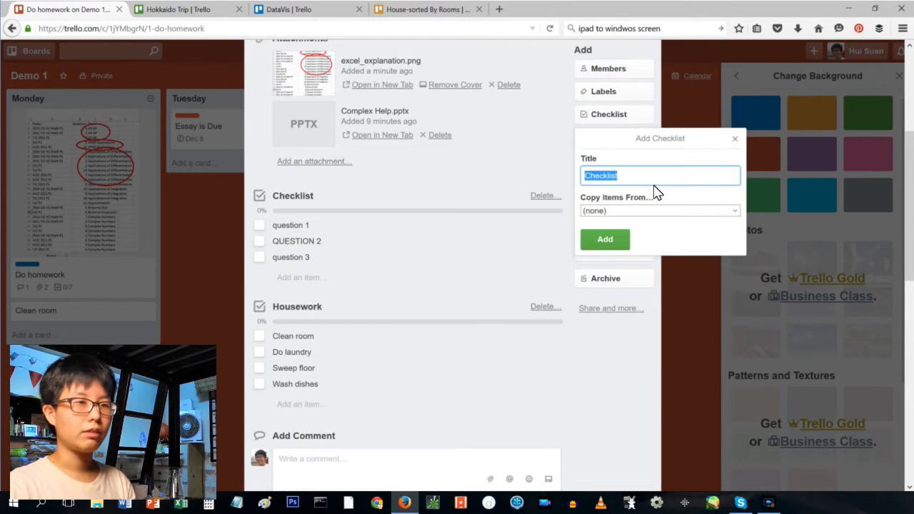
pyautogui.write('new list')
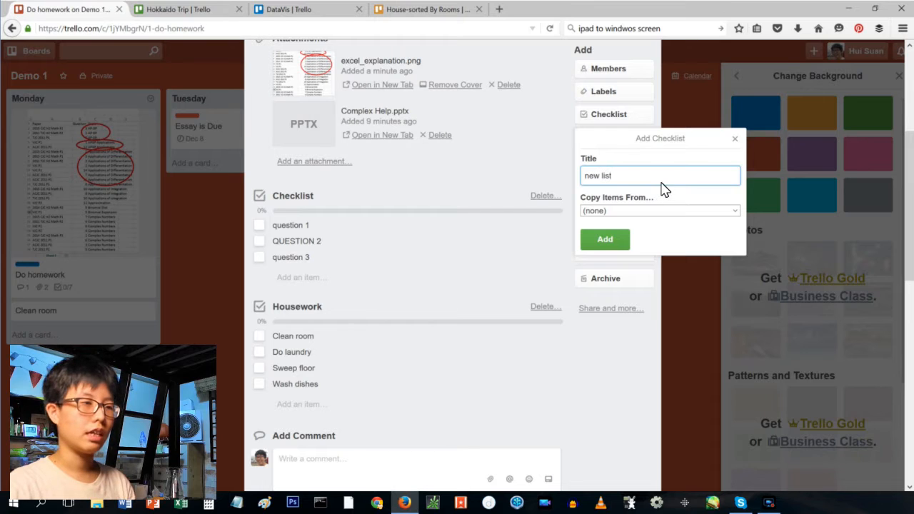
pyautogui.click(657, 210)
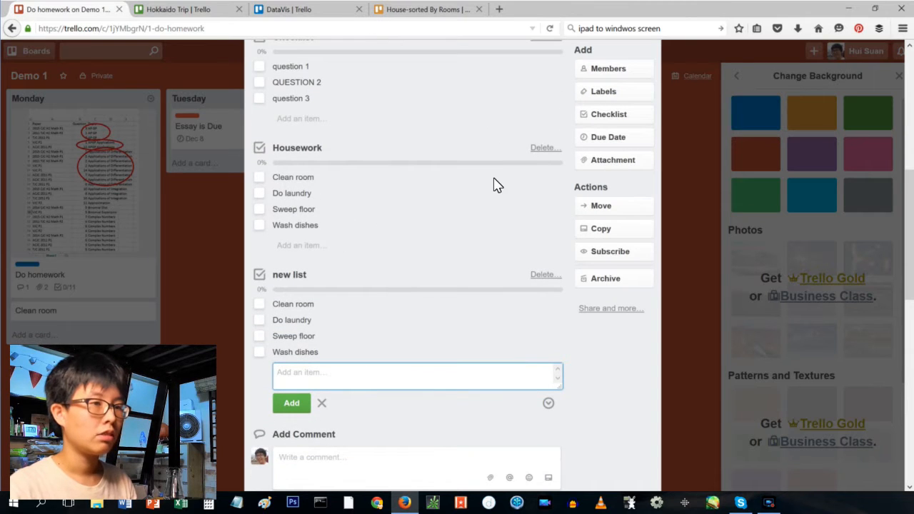
pyautogui.moveTo(440, 209)
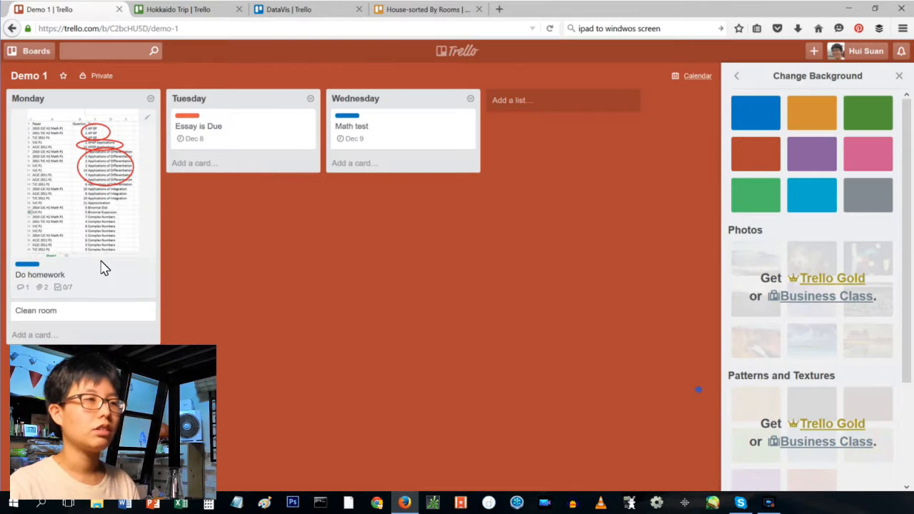
# Step: Reopen the Do homework card, check its Math label choices, and close it
pyautogui.click(40, 274)
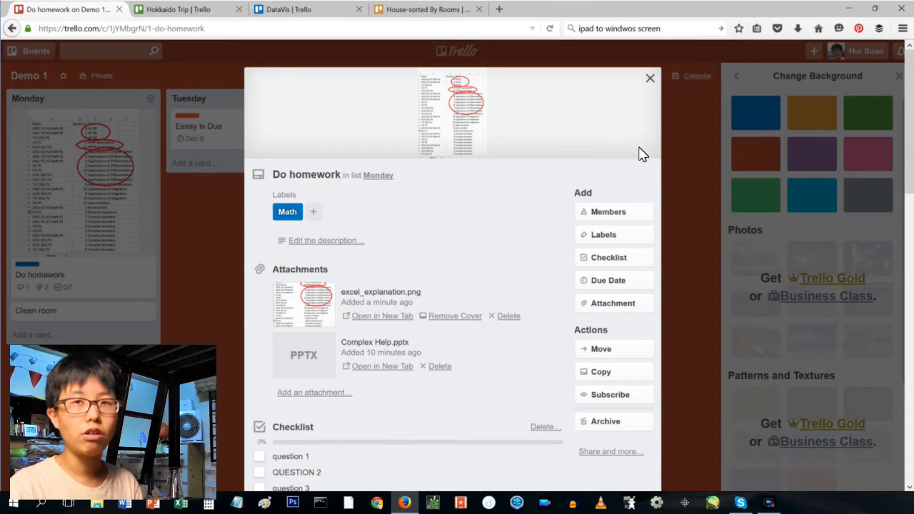
pyautogui.click(604, 235)
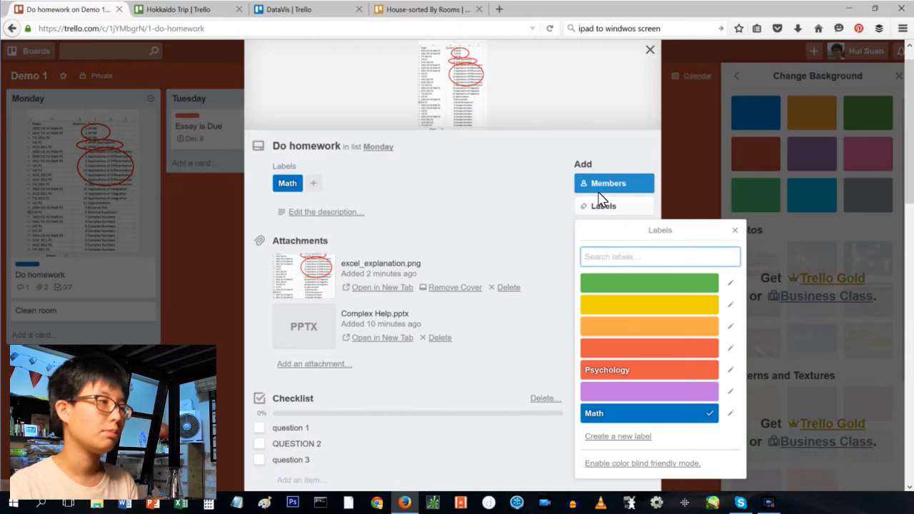
pyautogui.moveTo(672, 336)
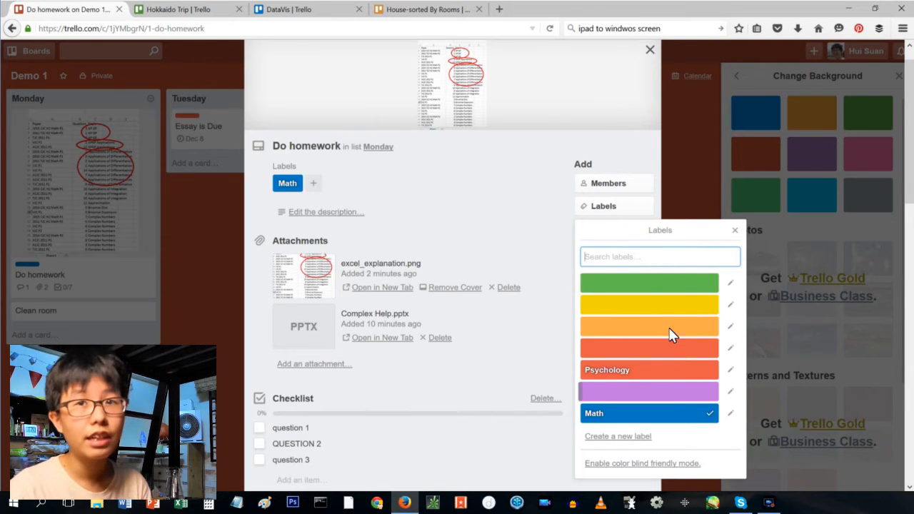
pyautogui.moveTo(456, 246)
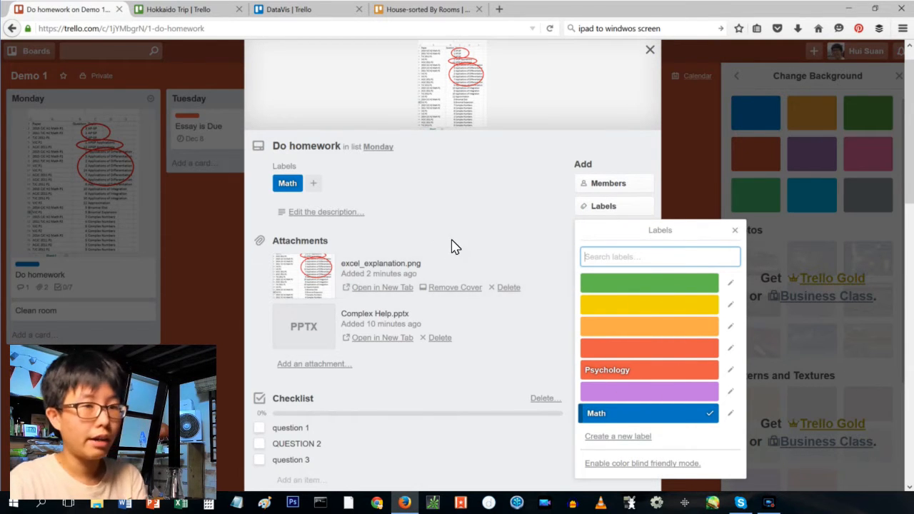
pyautogui.moveTo(565, 163)
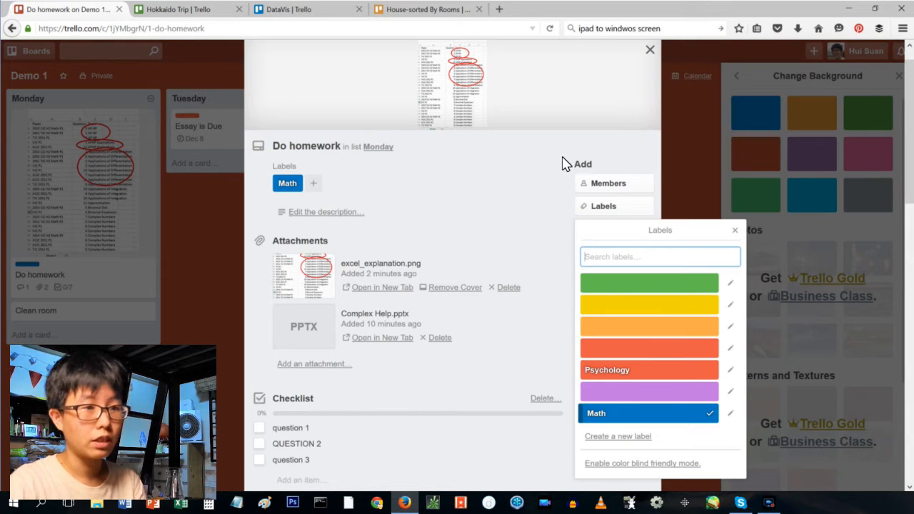
pyautogui.moveTo(664, 355)
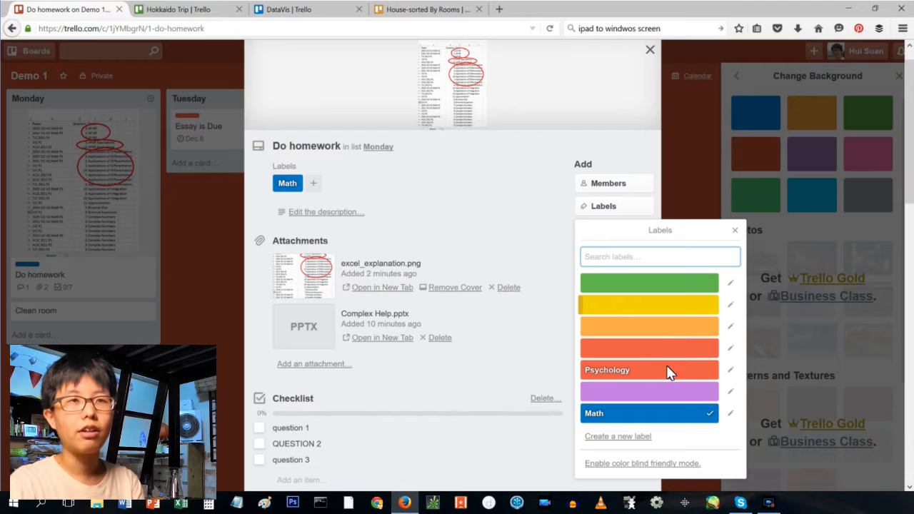
pyautogui.moveTo(625, 240)
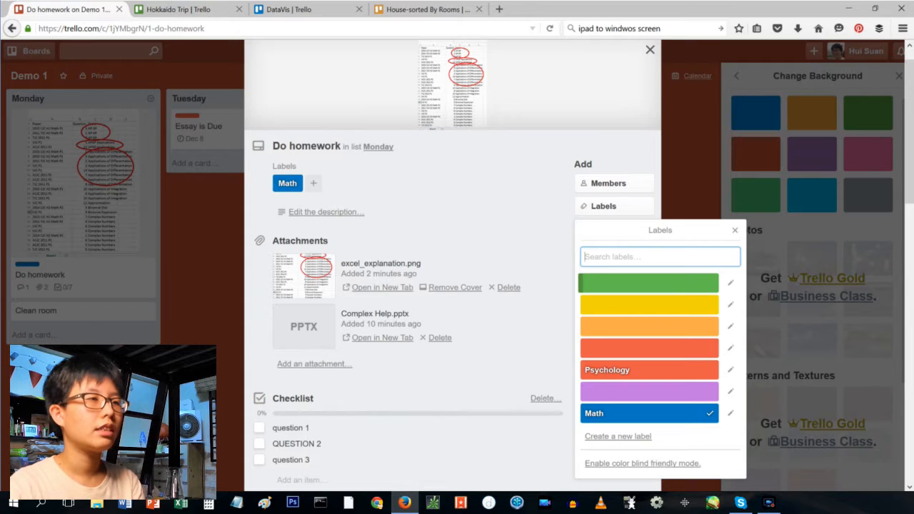
pyautogui.click(649, 49)
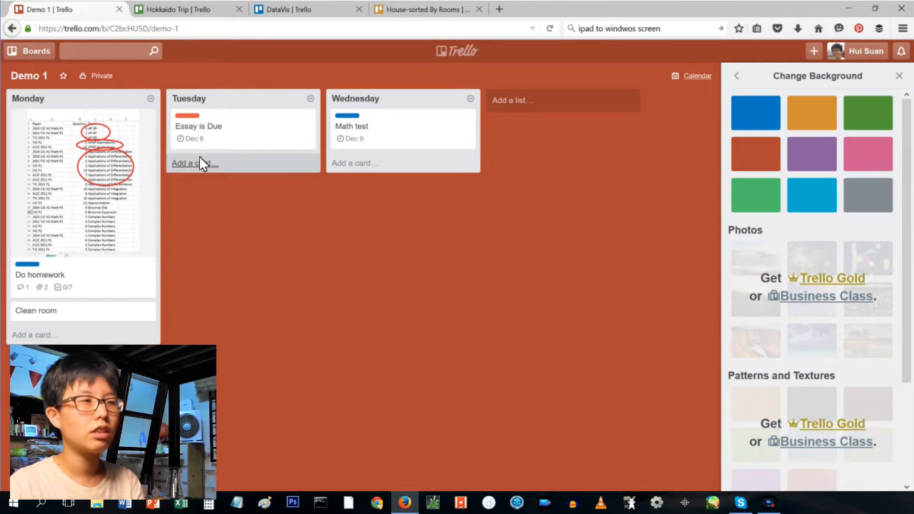
pyautogui.moveTo(668, 408)
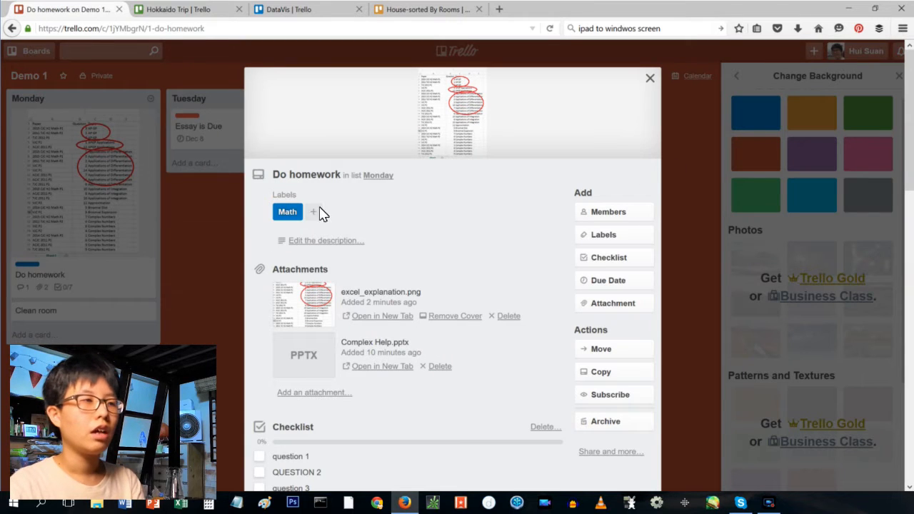
pyautogui.moveTo(670, 130)
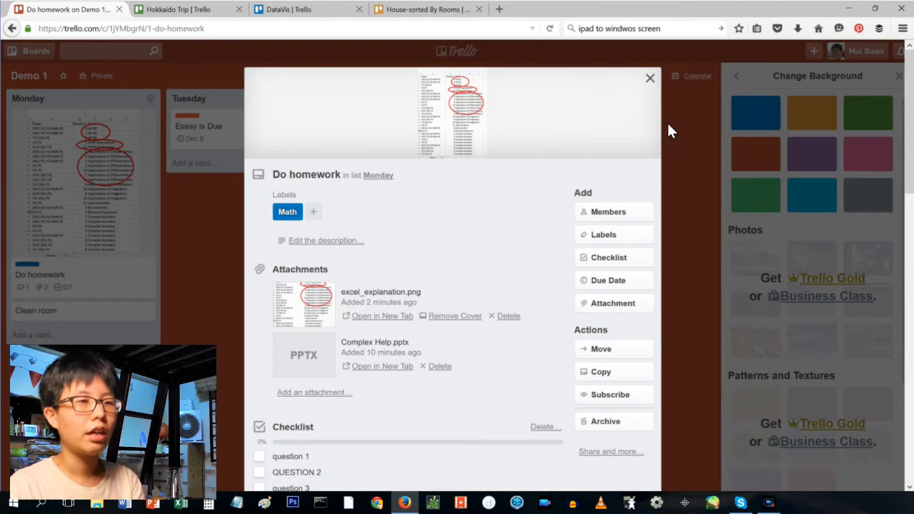
pyautogui.moveTo(663, 156)
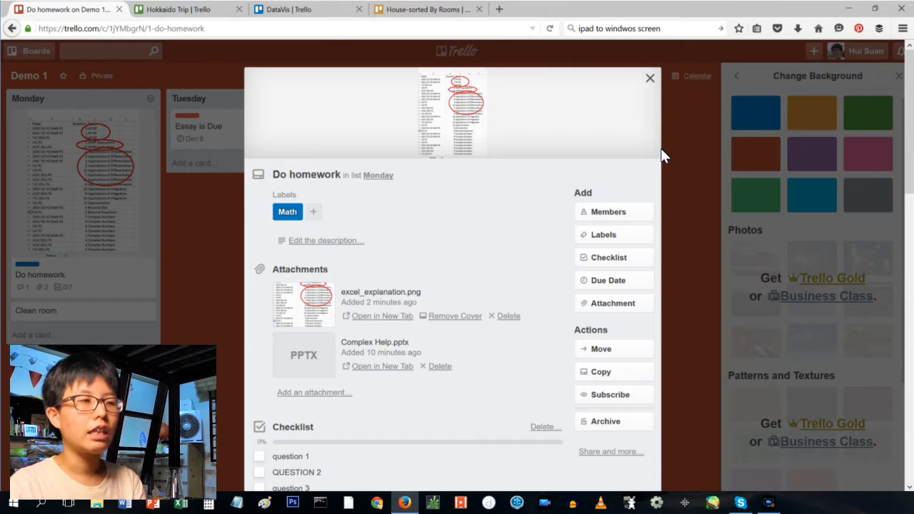
pyautogui.moveTo(625, 118)
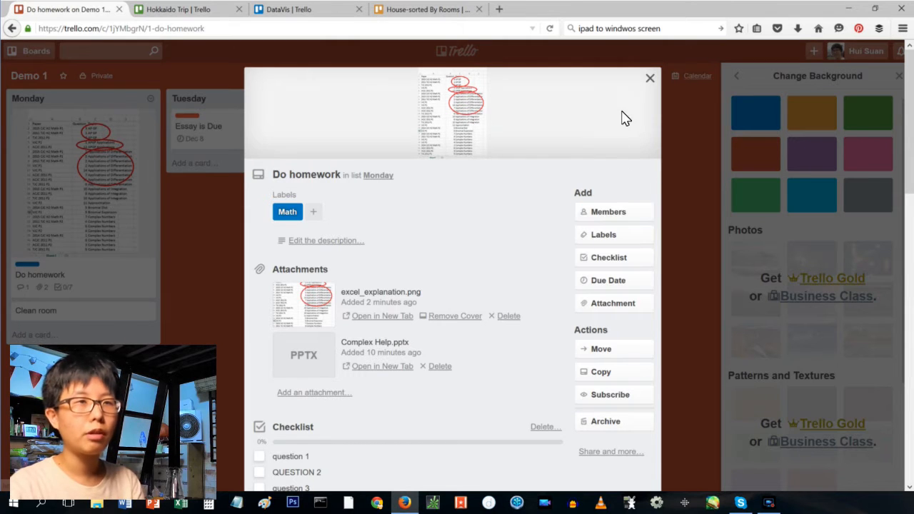
pyautogui.moveTo(614, 211)
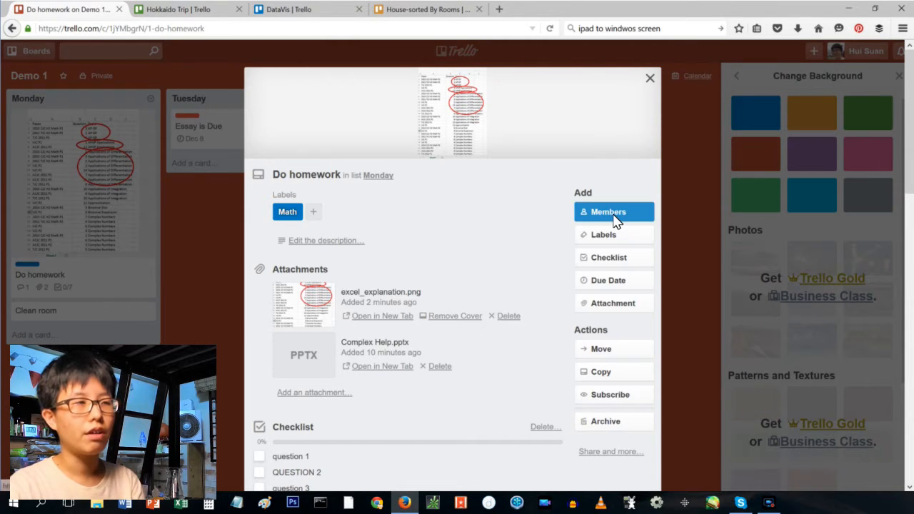
pyautogui.moveTo(632, 113)
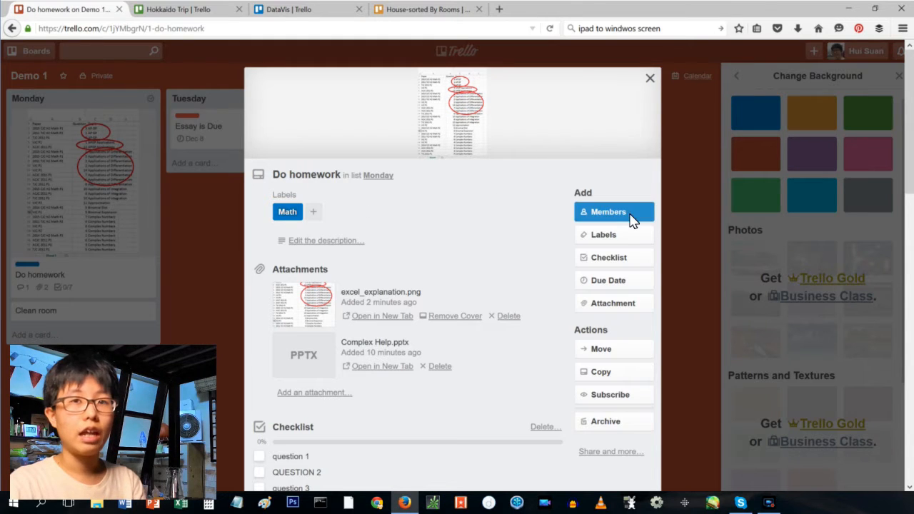
pyautogui.click(608, 211)
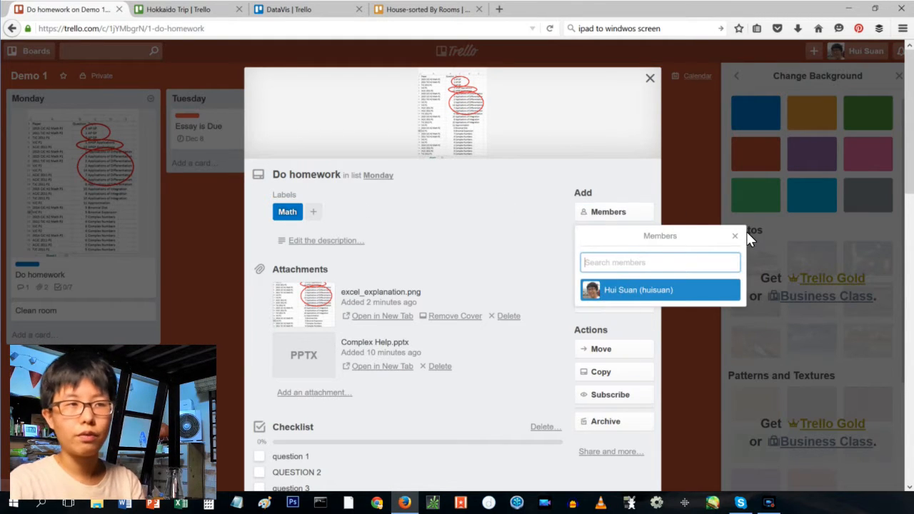
pyautogui.moveTo(748, 219)
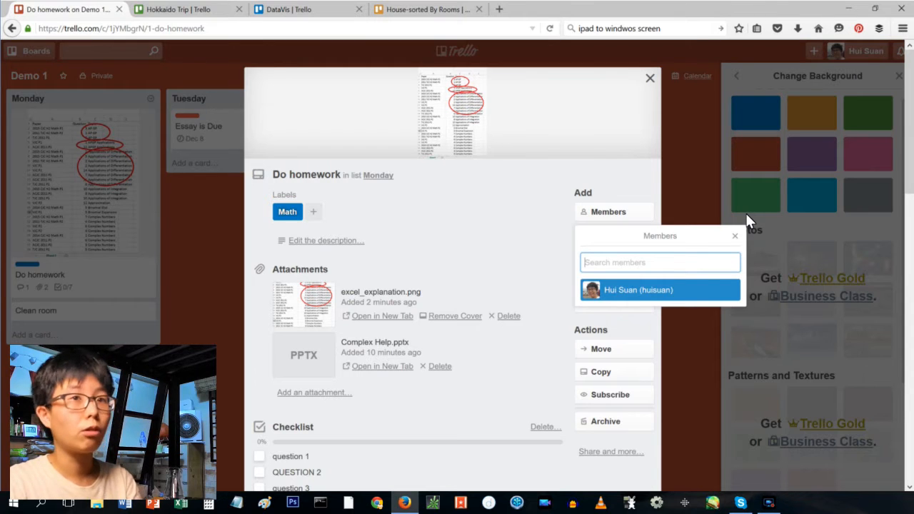
pyautogui.moveTo(732, 237)
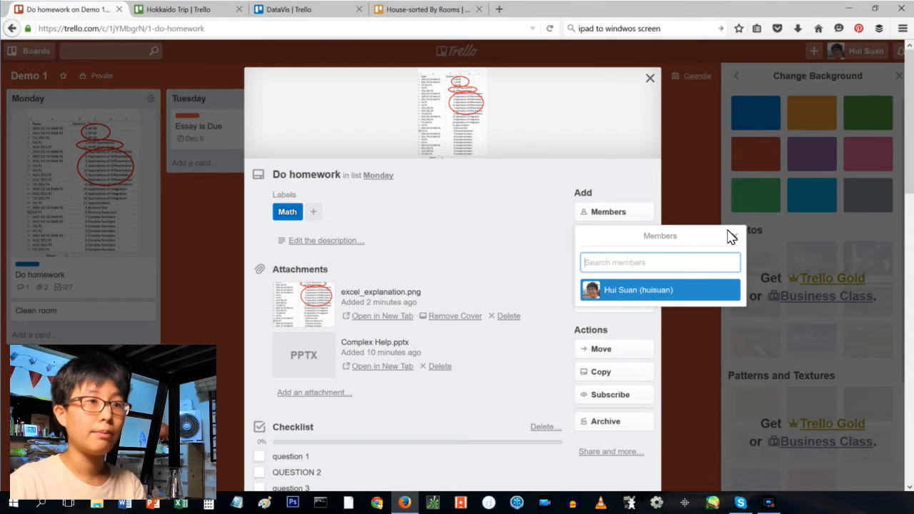
pyautogui.moveTo(658, 239)
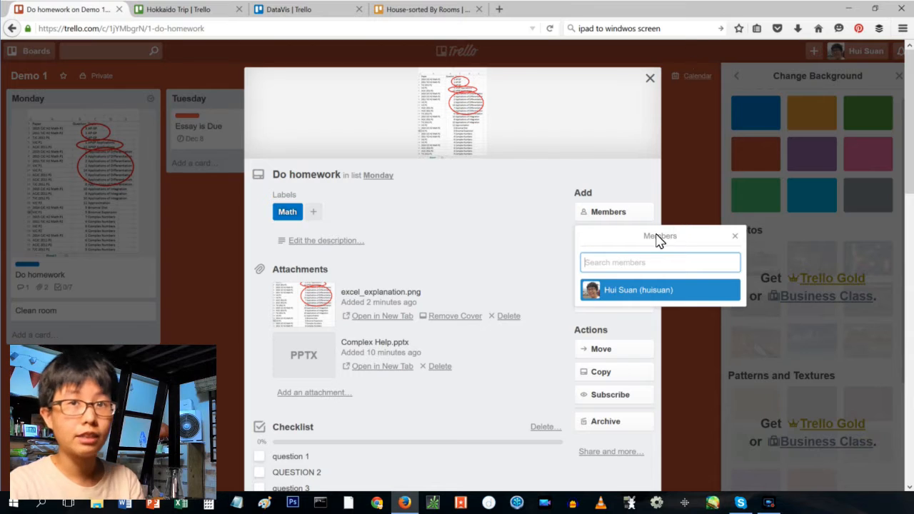
pyautogui.moveTo(704, 161)
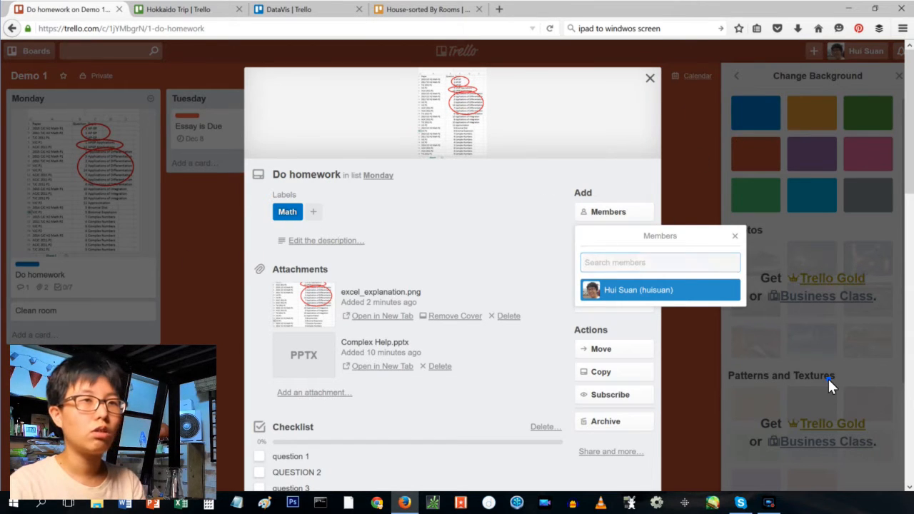
# Step: Close the Do homework card and view the board's Power-Ups with Calendar enabled
pyautogui.click(649, 78)
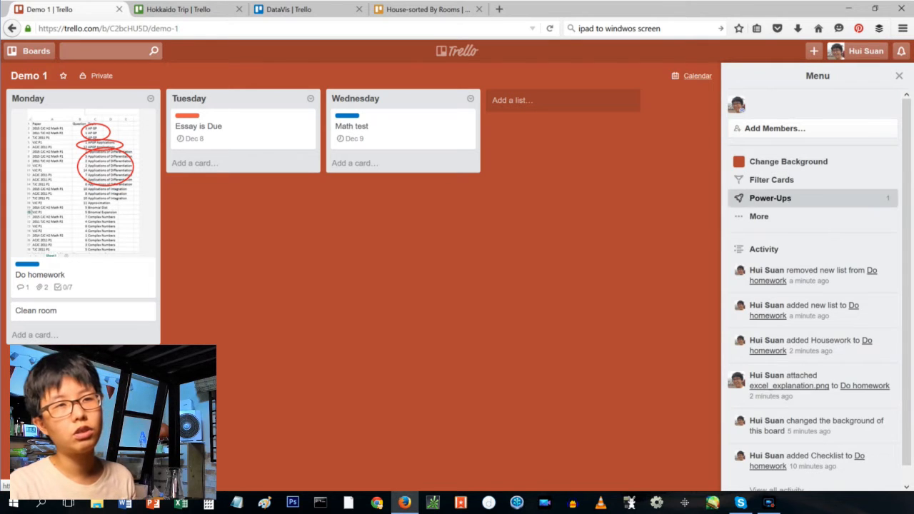
pyautogui.click(770, 198)
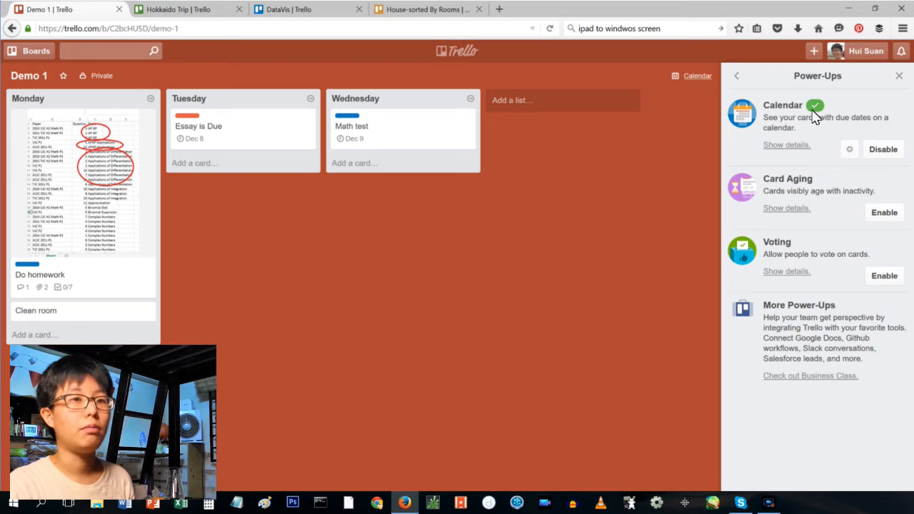
pyautogui.moveTo(843, 139)
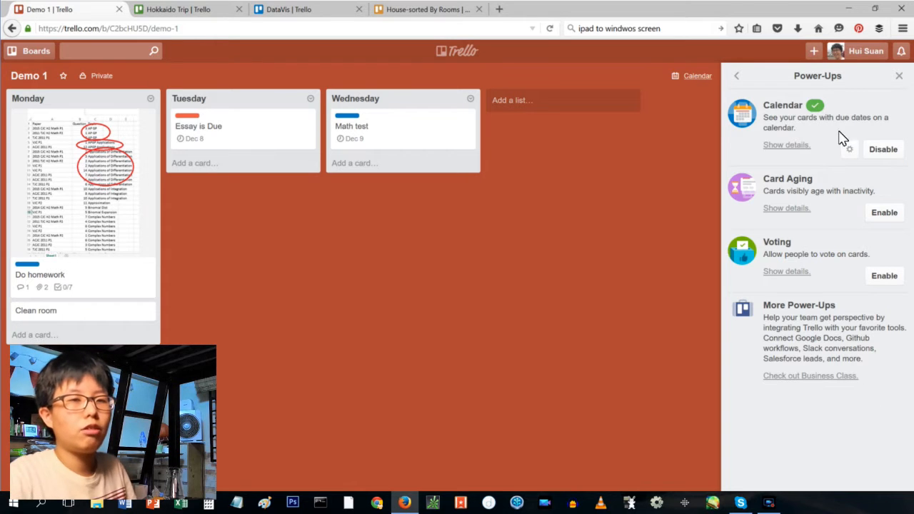
pyautogui.moveTo(798, 263)
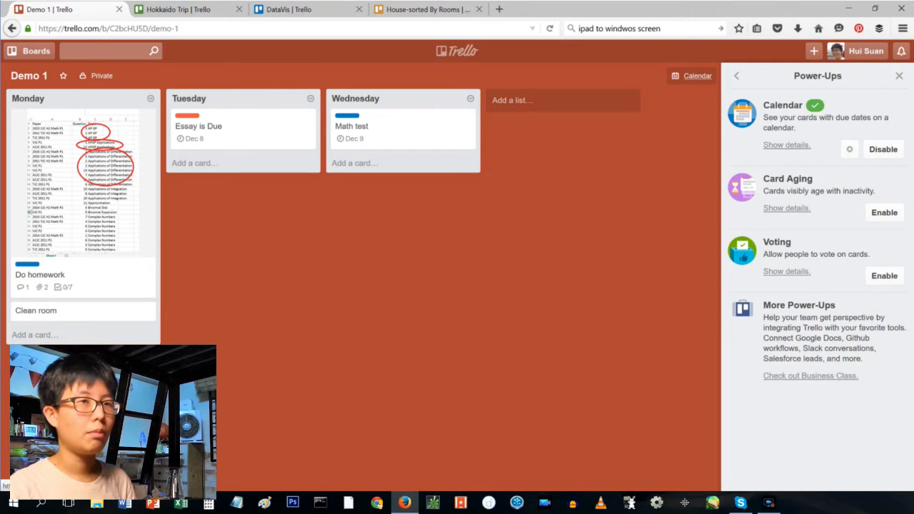
# Step: Show the board as a December 2015 calendar, trying Week then Month view
pyautogui.click(692, 76)
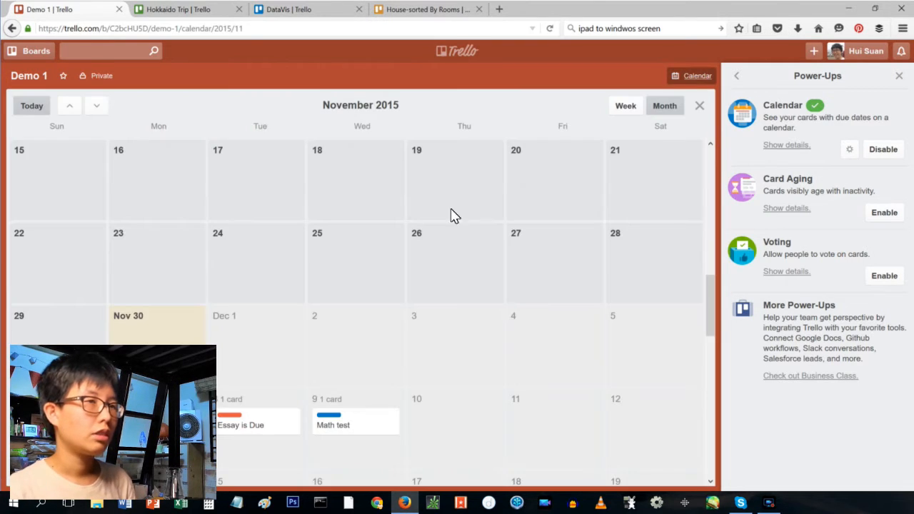
pyautogui.scroll(-3)
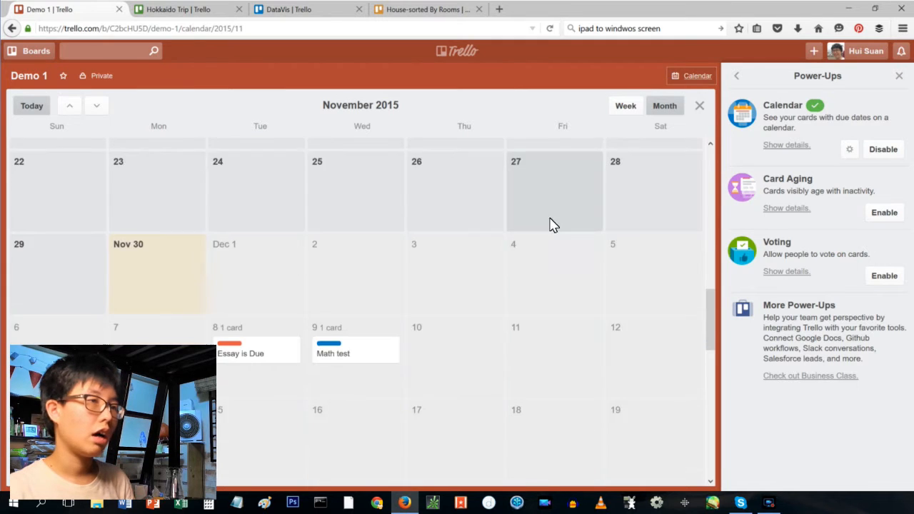
pyautogui.click(95, 105)
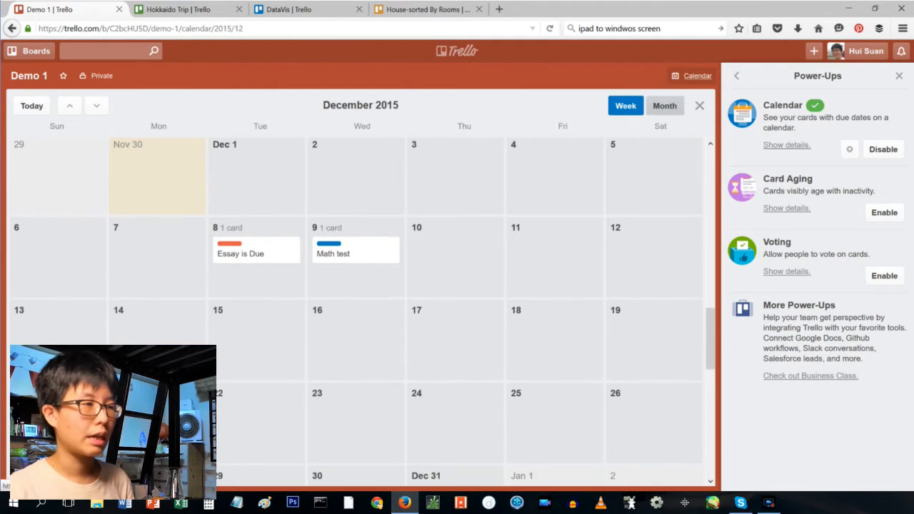
pyautogui.click(625, 105)
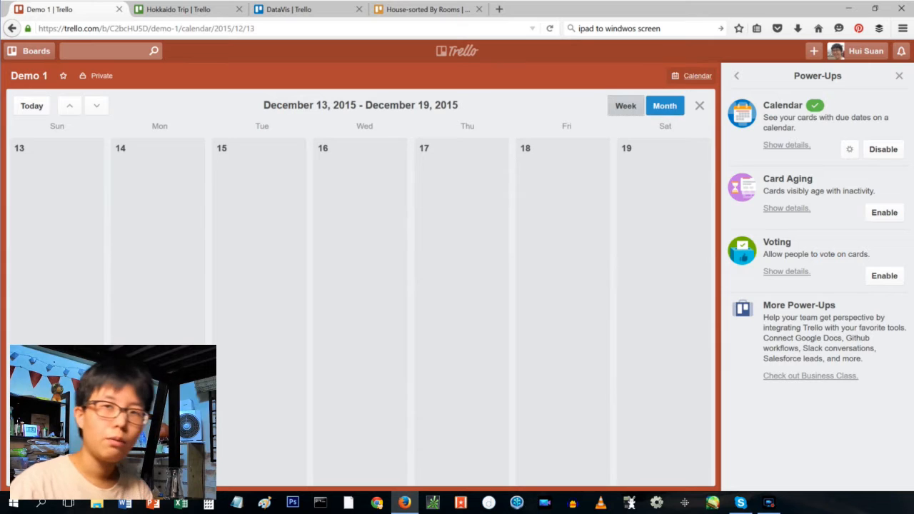
pyautogui.click(664, 105)
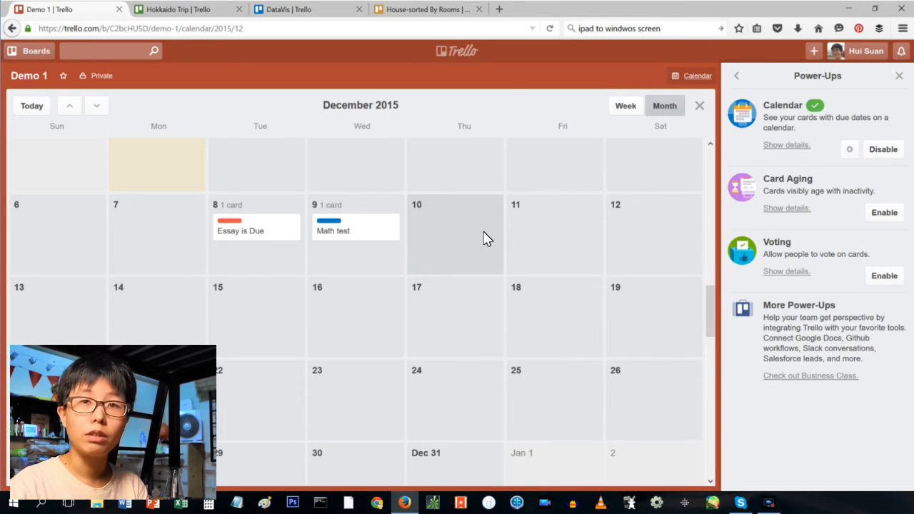
pyautogui.moveTo(439, 242)
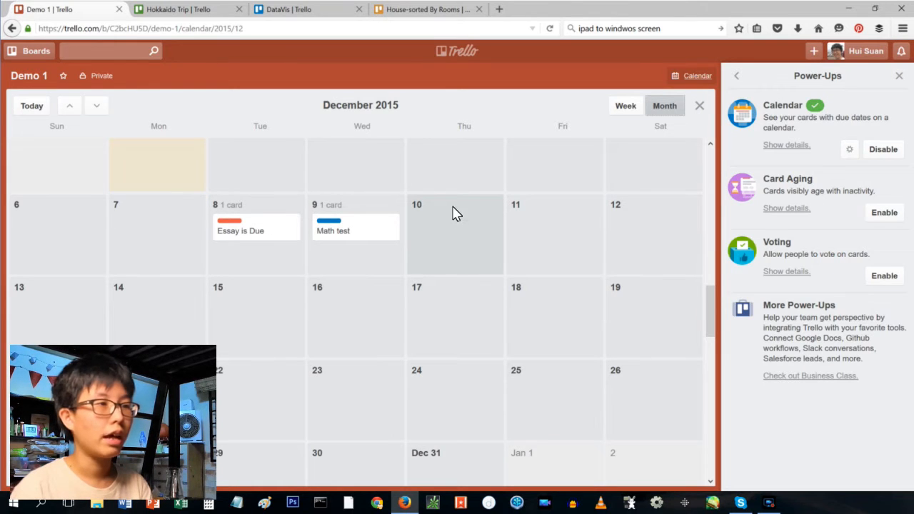
pyautogui.moveTo(461, 213)
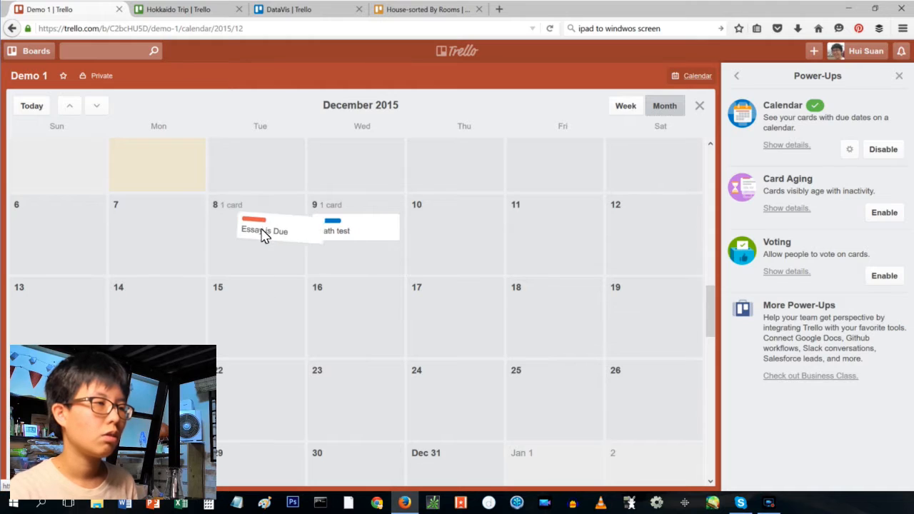
# Step: Move Essay is Due to December 15 and back to the 8th, then peek at Math test
pyautogui.moveTo(264, 230); pyautogui.dragTo(253, 311)
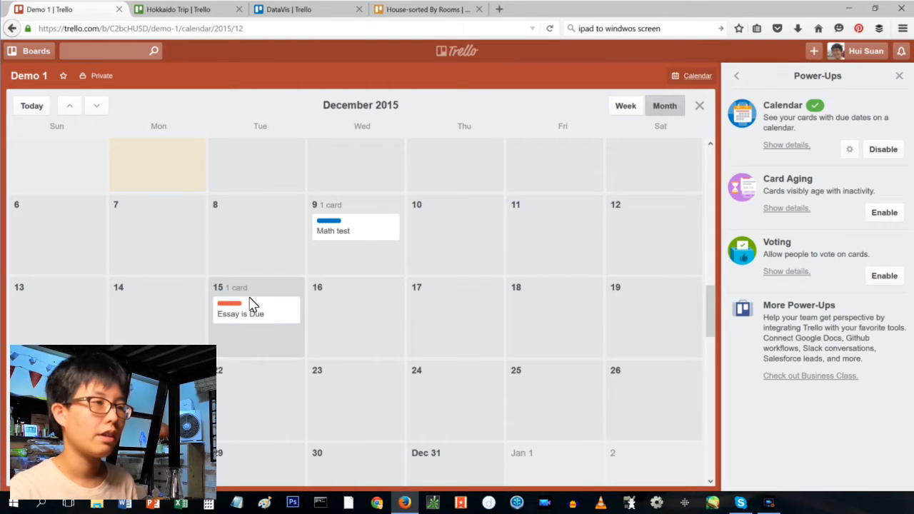
pyautogui.moveTo(256, 309); pyautogui.dragTo(255, 230)
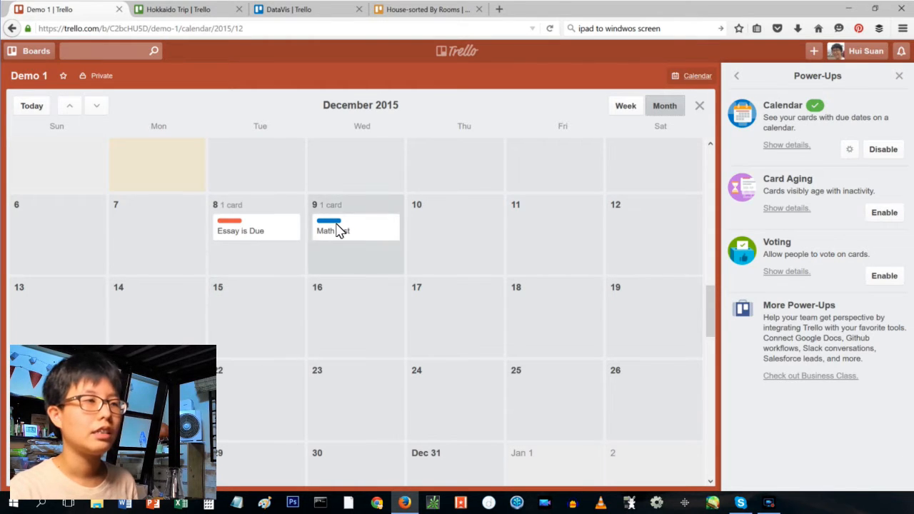
pyautogui.click(336, 230)
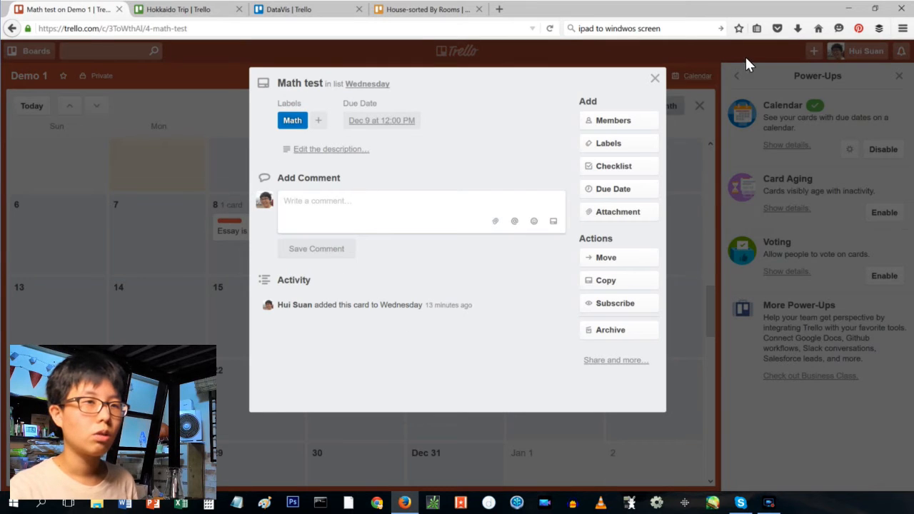
pyautogui.click(654, 78)
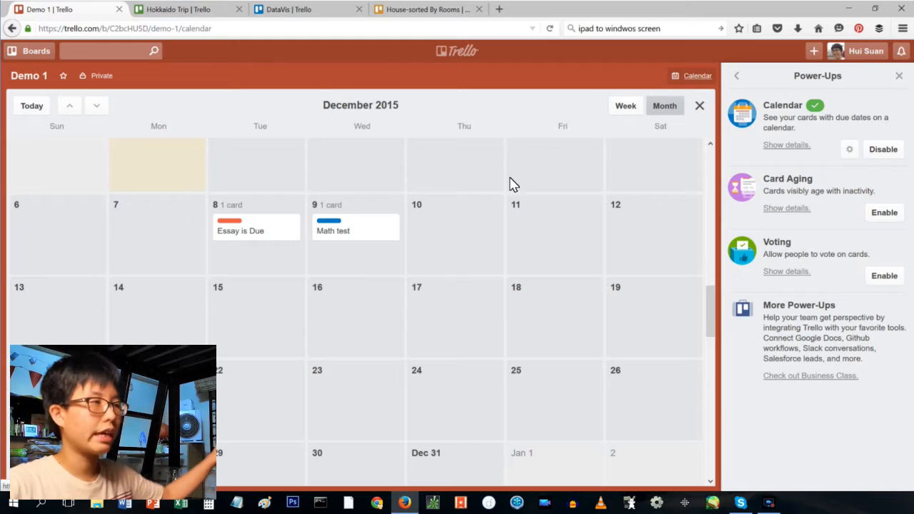
# Step: Leave calendar view to return to the Monday, Tuesday and Wednesday lists
pyautogui.click(699, 105)
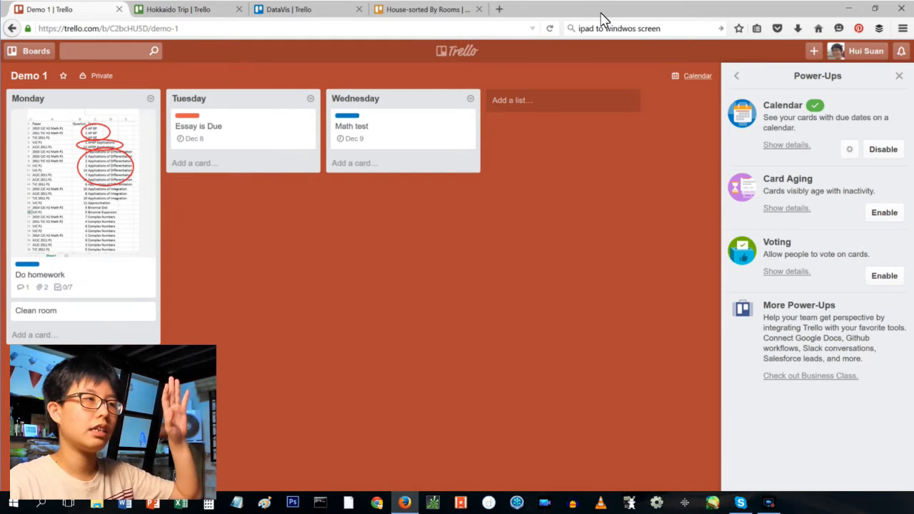
pyautogui.moveTo(247, 92)
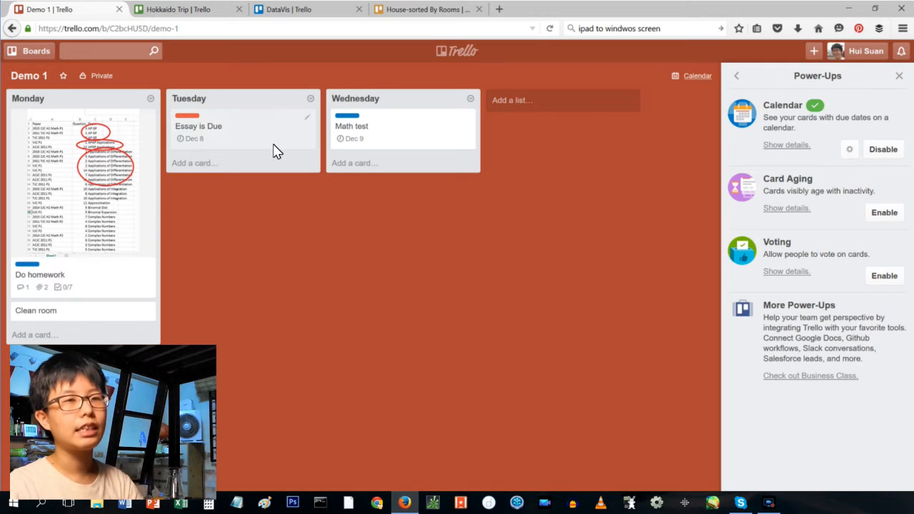
pyautogui.moveTo(250, 149)
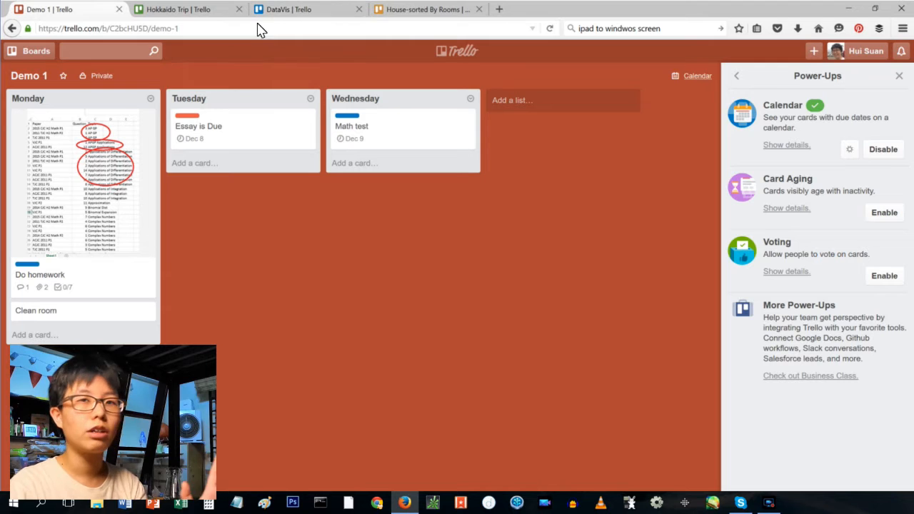
# Step: Switch to the Hokkaido Trip board and browse its To do, Admin and day lists
pyautogui.click(178, 9)
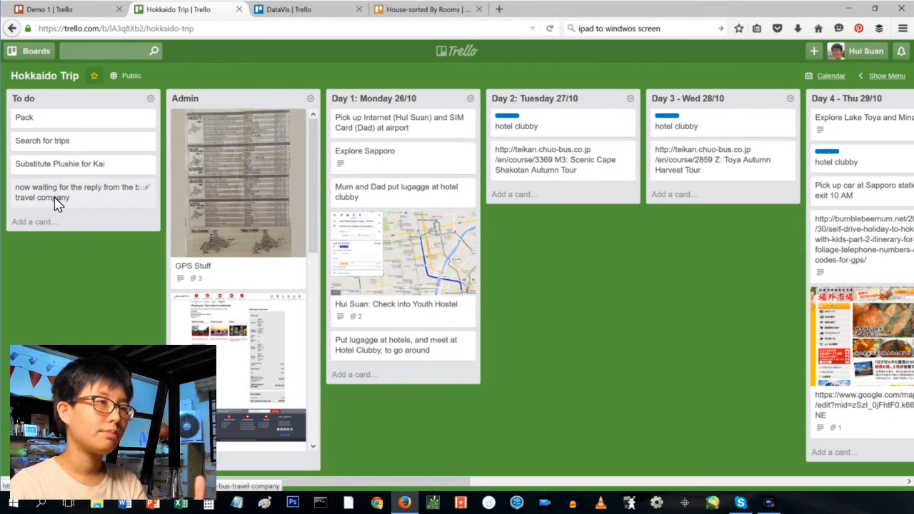
pyautogui.moveTo(461, 214)
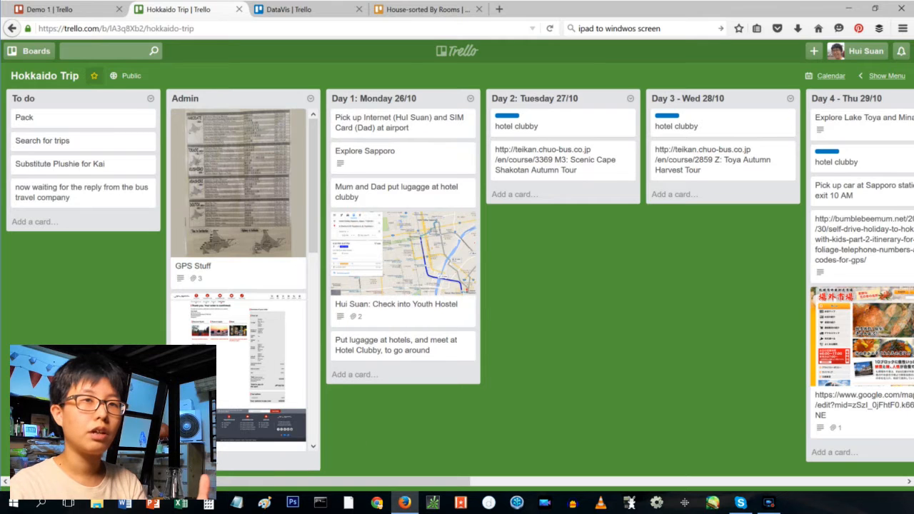
pyautogui.moveTo(621, 421)
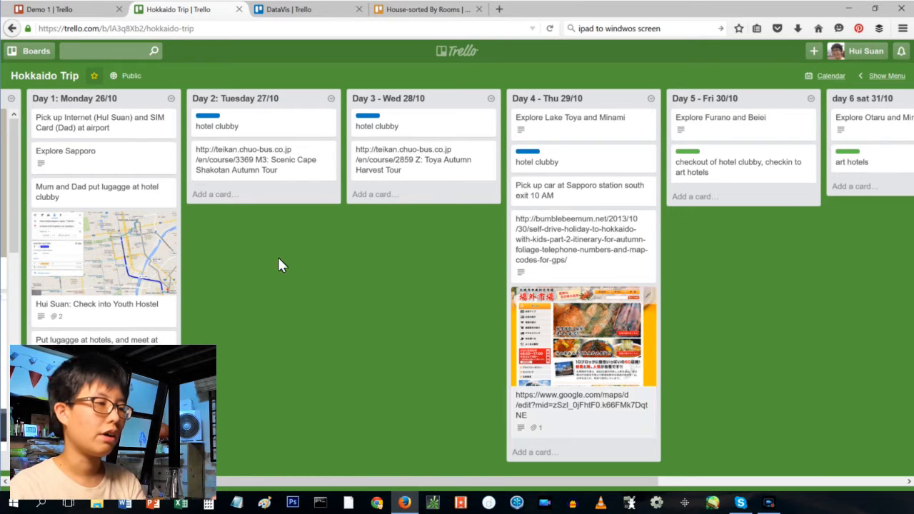
pyautogui.moveTo(568, 377)
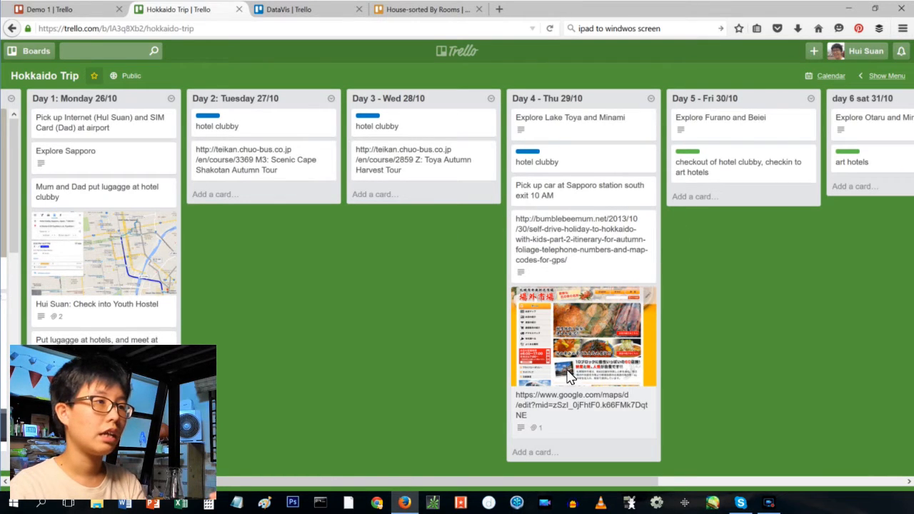
pyautogui.hscroll(-3)
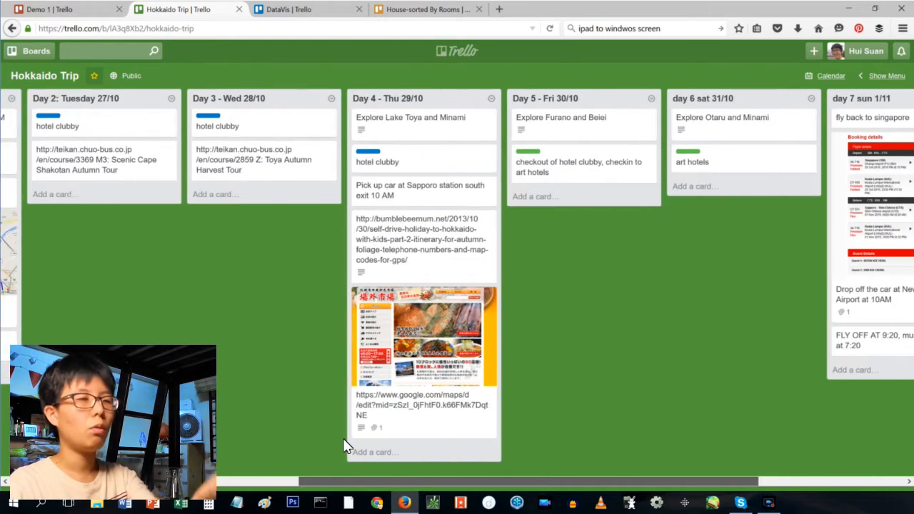
pyautogui.hscroll(3)
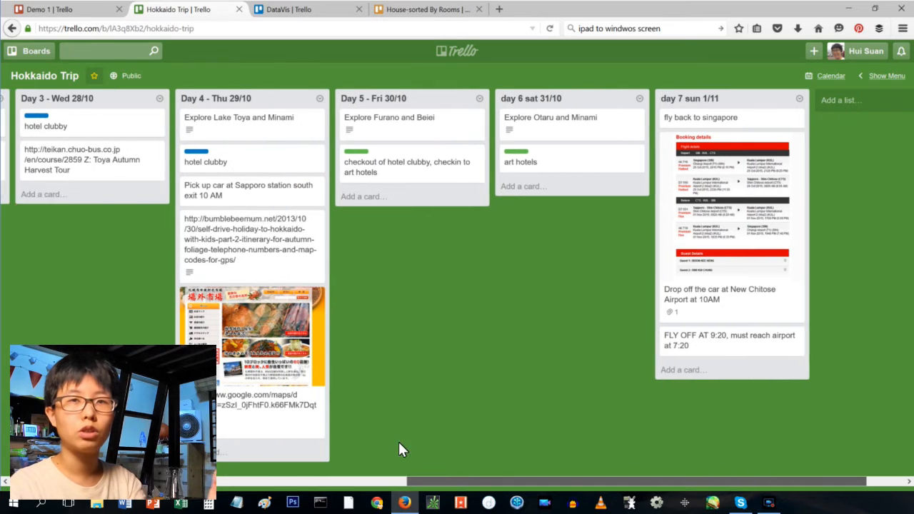
pyautogui.hscroll(-3)
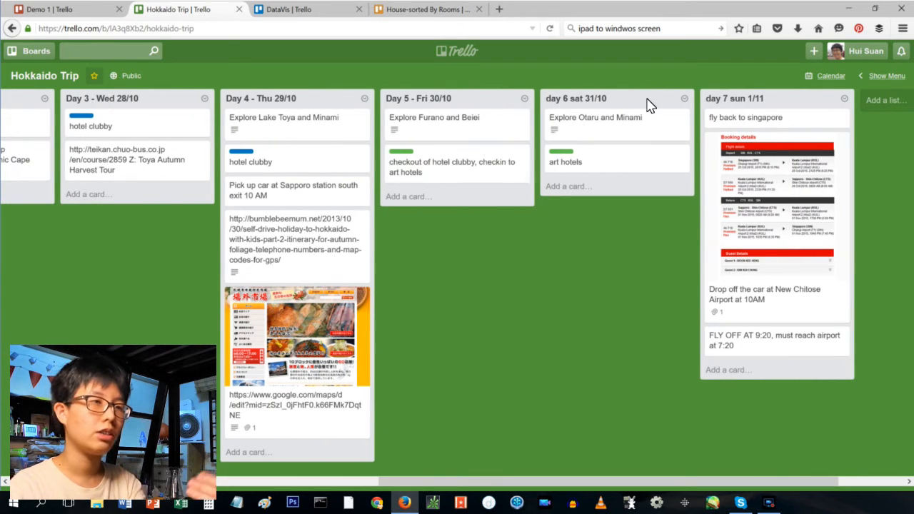
pyautogui.moveTo(433, 178)
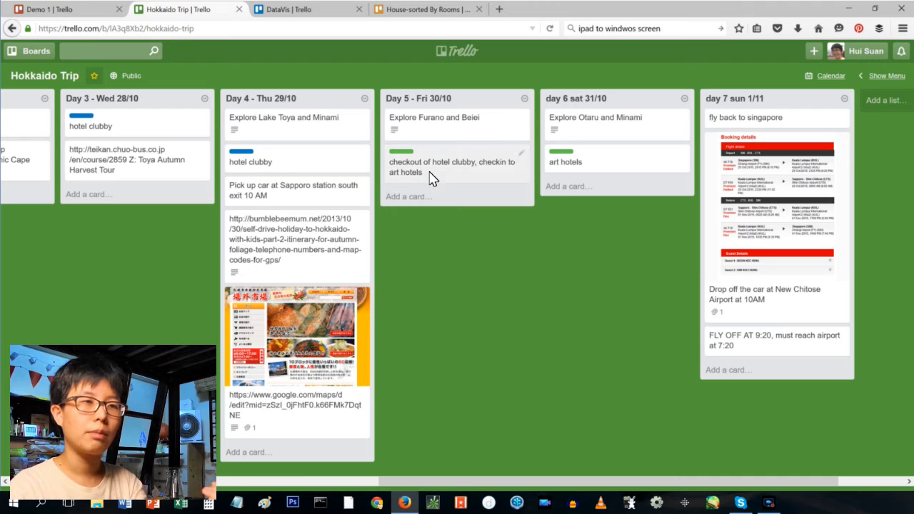
pyautogui.moveTo(582, 63)
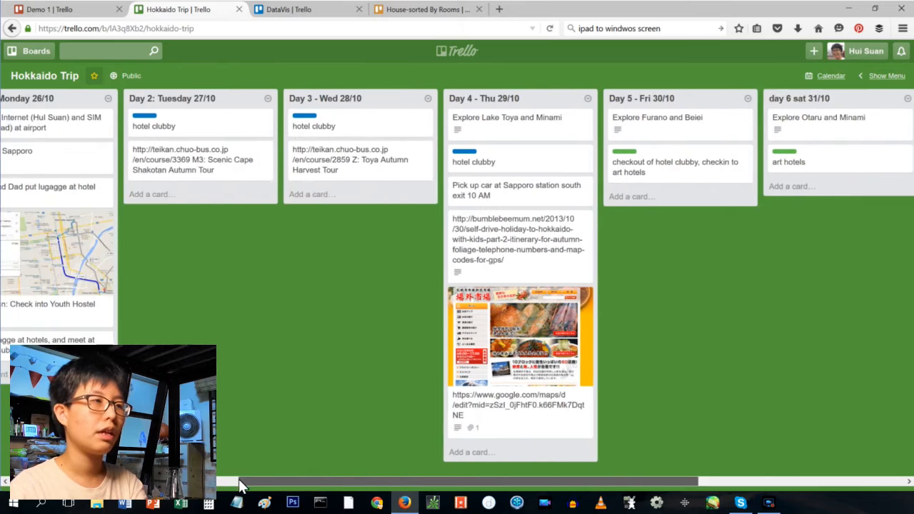
pyautogui.hscroll(-3)
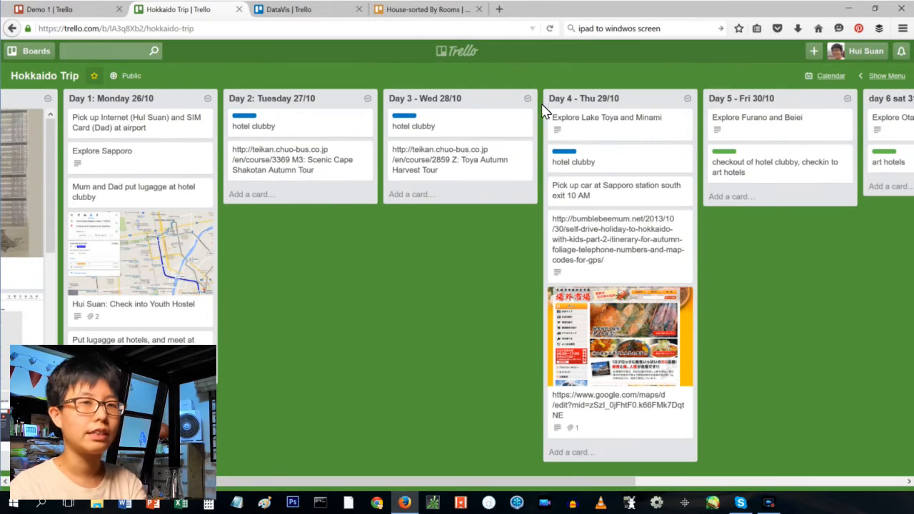
pyautogui.hscroll(3)
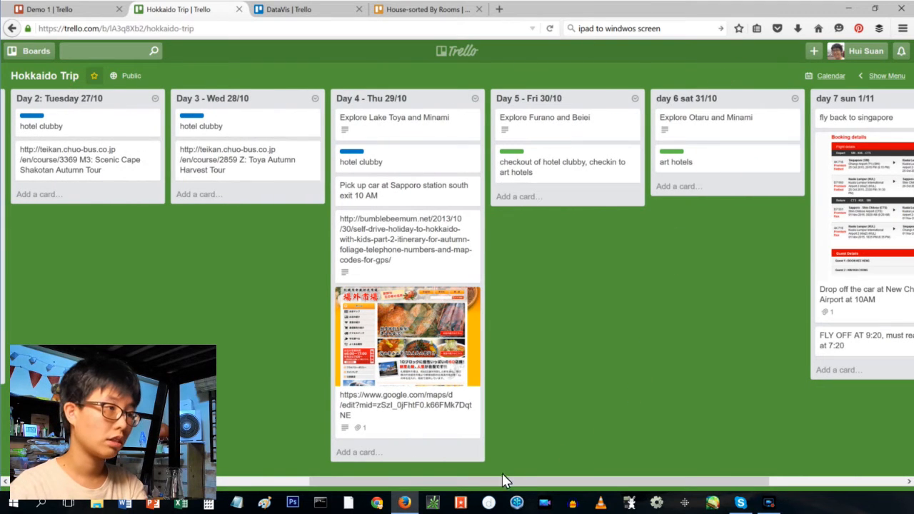
pyautogui.hscroll(-3)
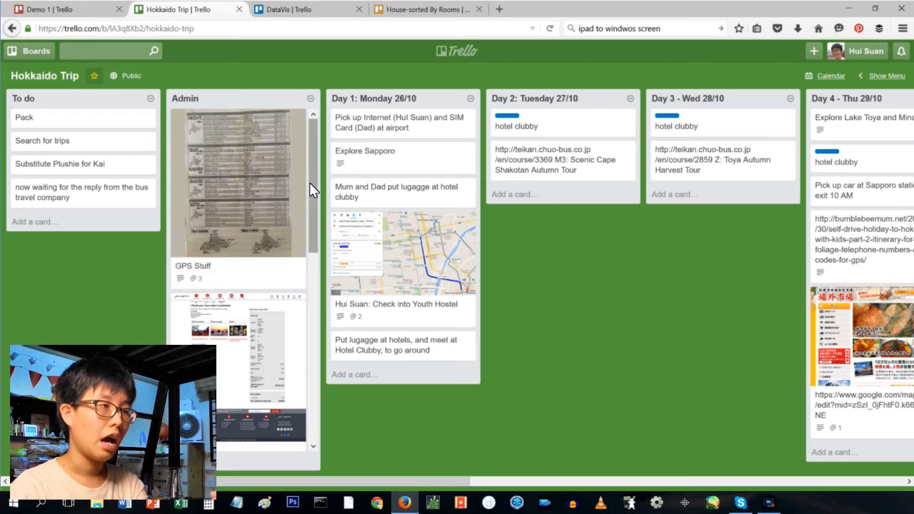
pyautogui.scroll(-3)
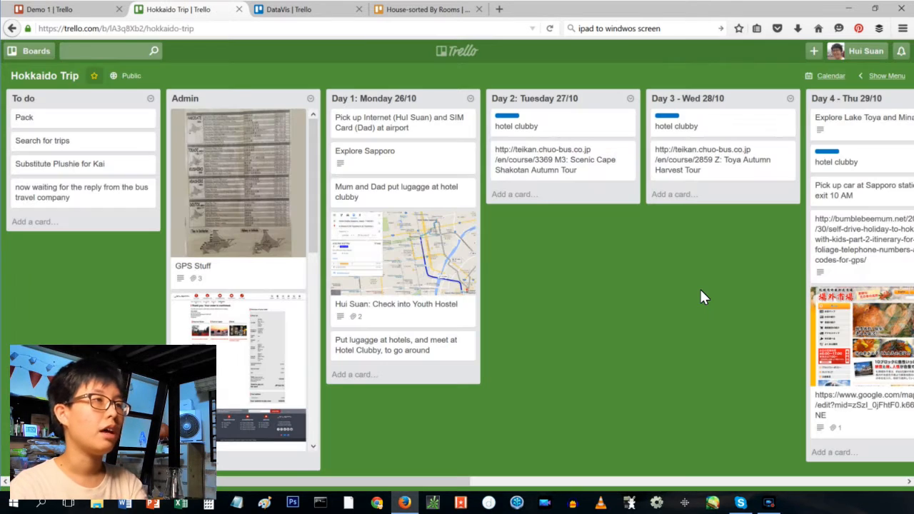
pyautogui.moveTo(686, 290)
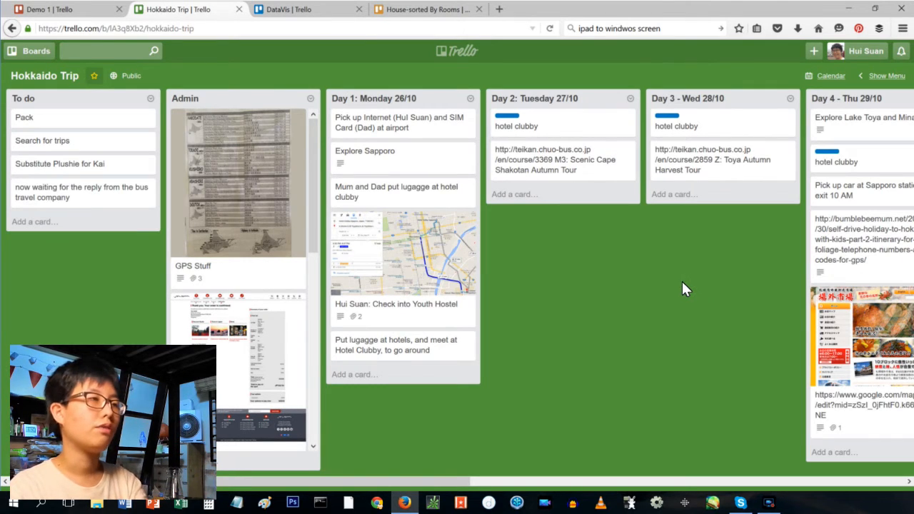
pyautogui.moveTo(425, 258)
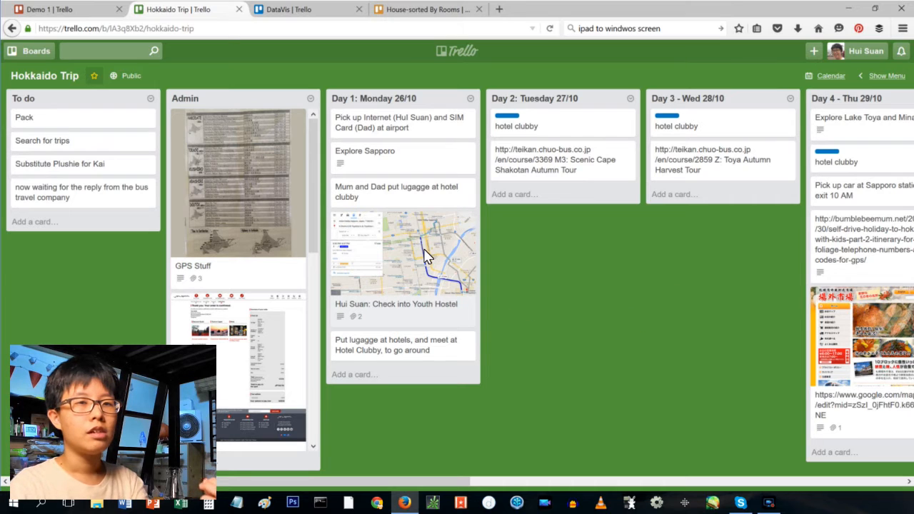
pyautogui.moveTo(300, 9)
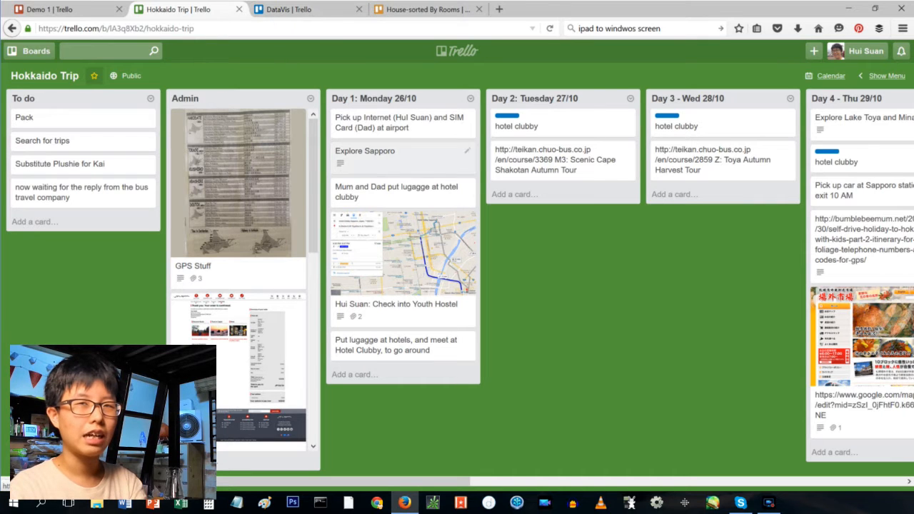
pyautogui.click(364, 151)
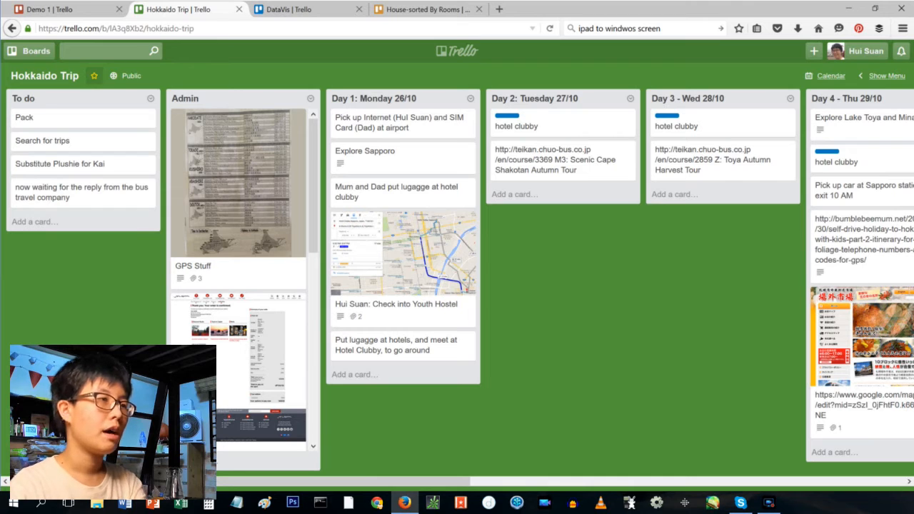
pyautogui.moveTo(706, 279)
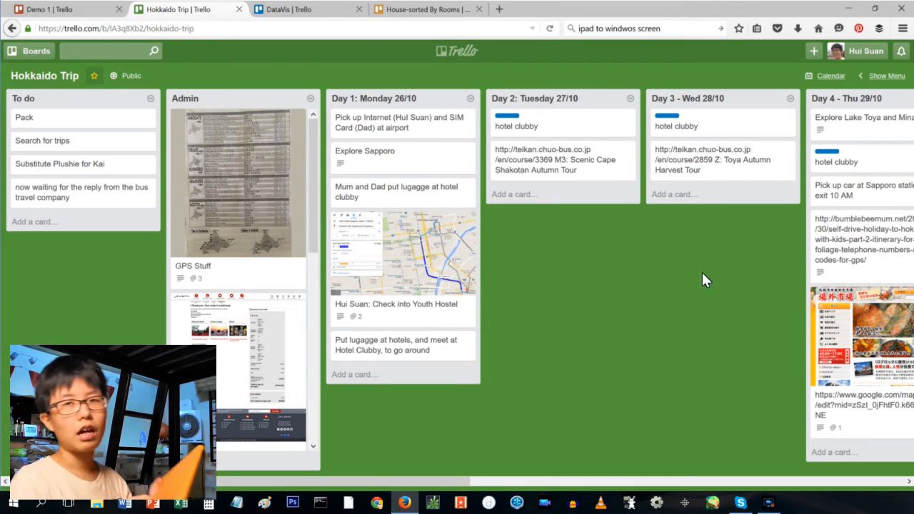
pyautogui.moveTo(513, 159)
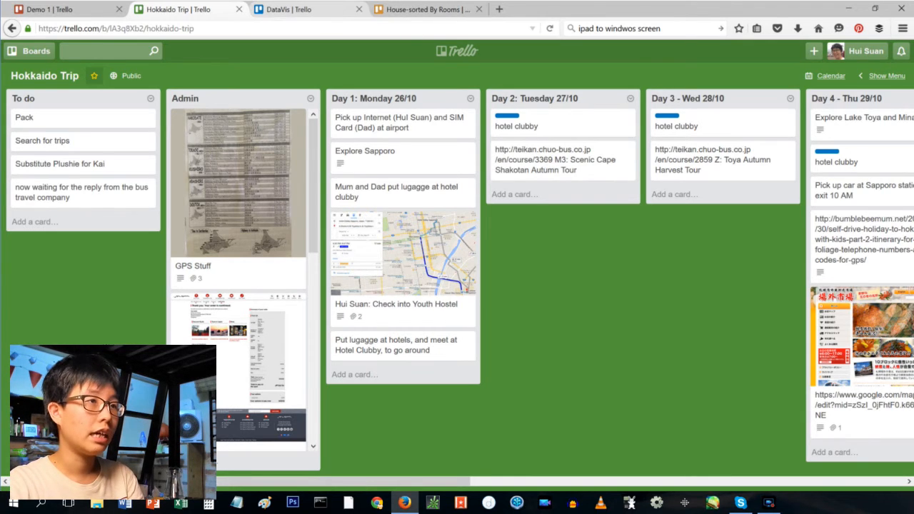
pyautogui.moveTo(337, 12)
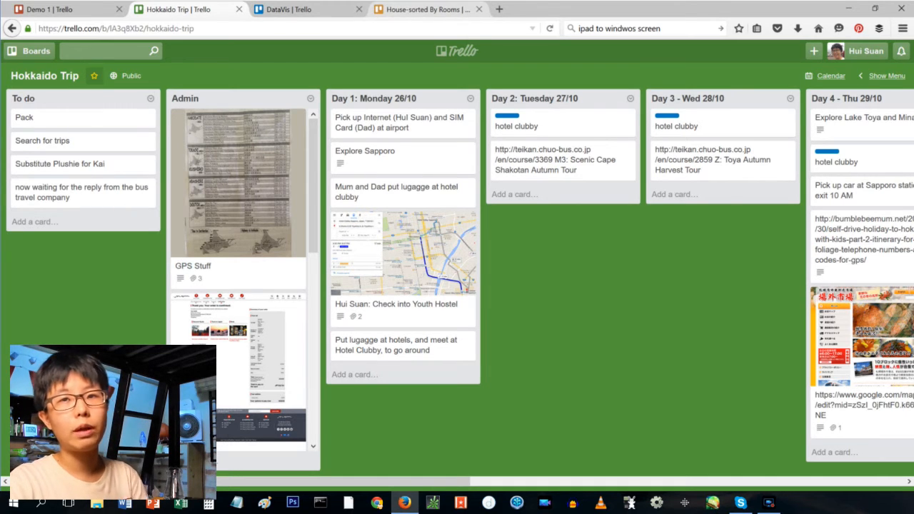
# Step: On House-sorted By Rooms, move Tv below Oreos sofa in the 3-living room list
pyautogui.click(425, 9)
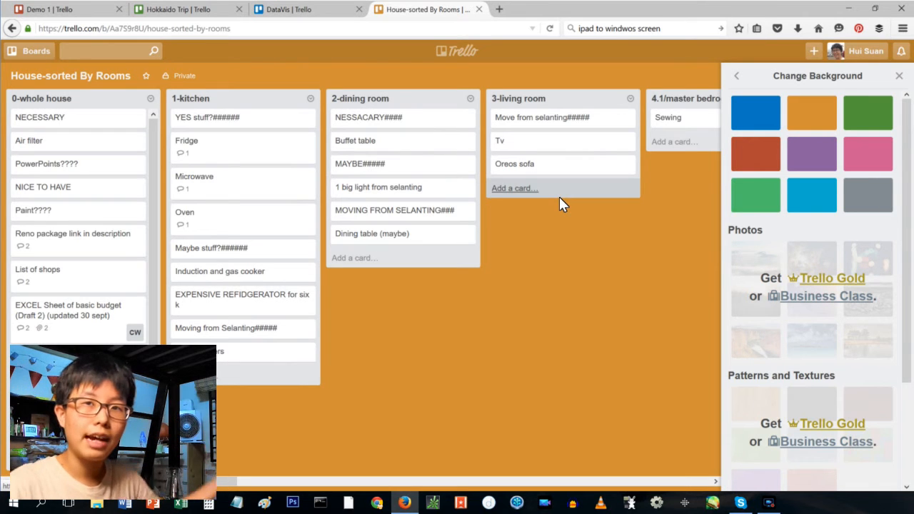
pyautogui.moveTo(536, 231)
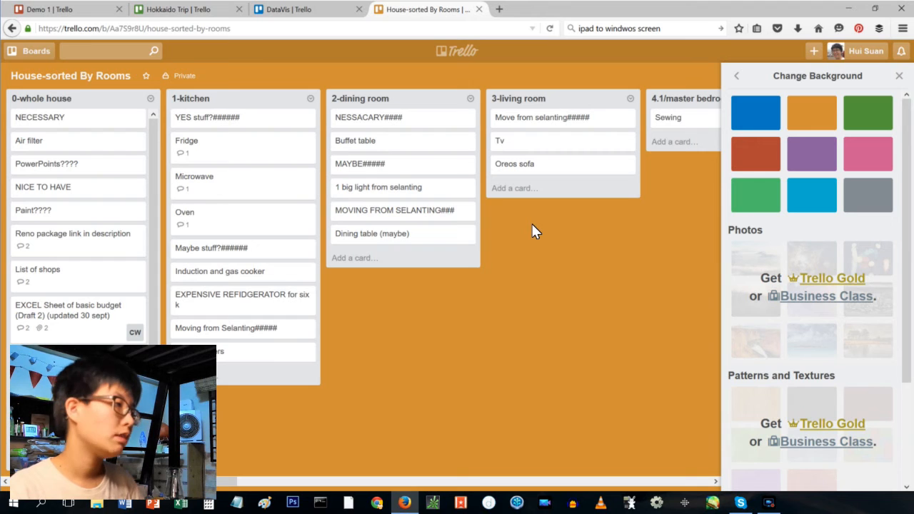
pyautogui.moveTo(291, 328)
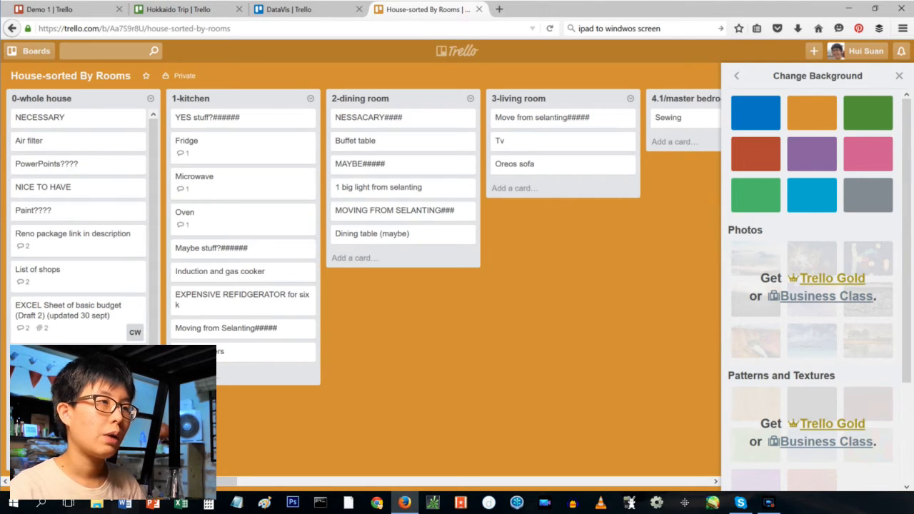
pyautogui.hscroll(3)
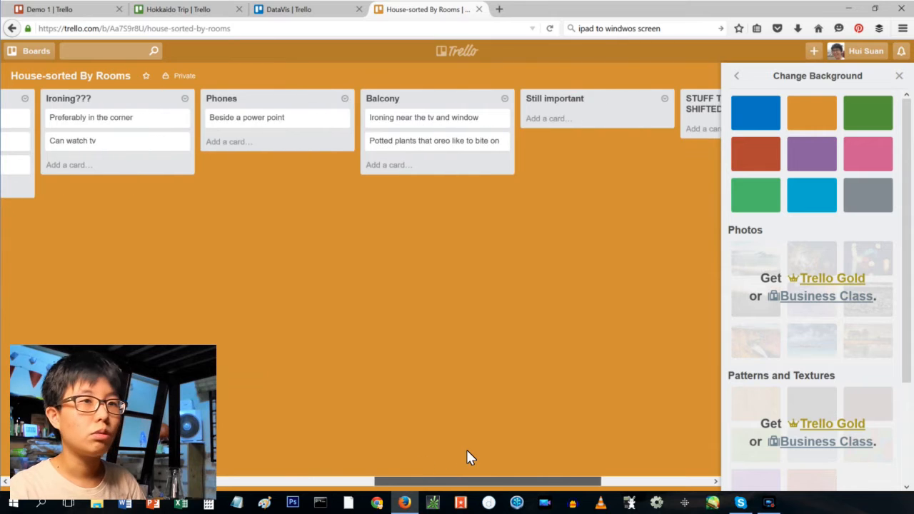
pyautogui.hscroll(-3)
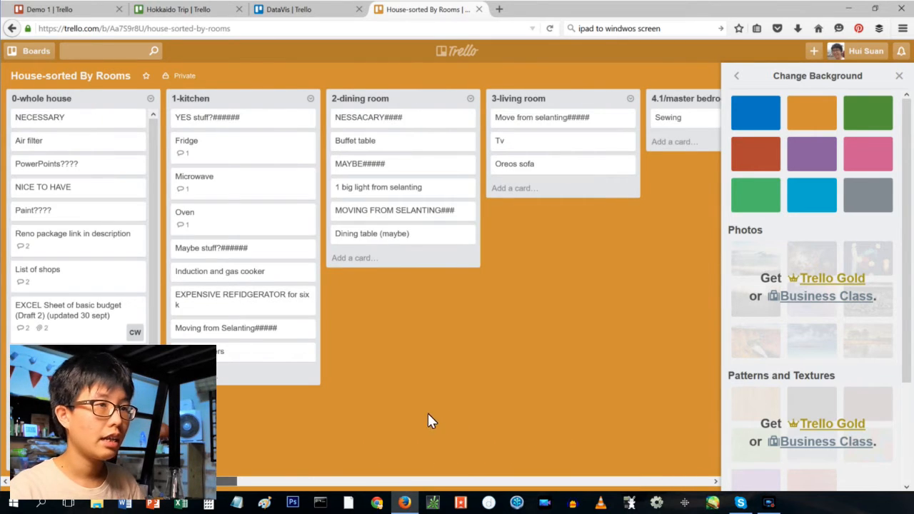
pyautogui.moveTo(583, 175)
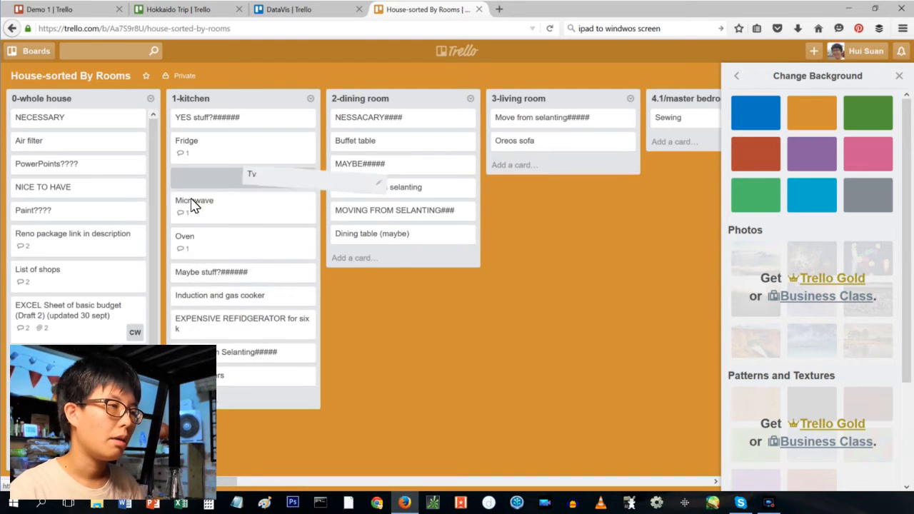
pyautogui.moveTo(251, 174); pyautogui.dragTo(559, 161)
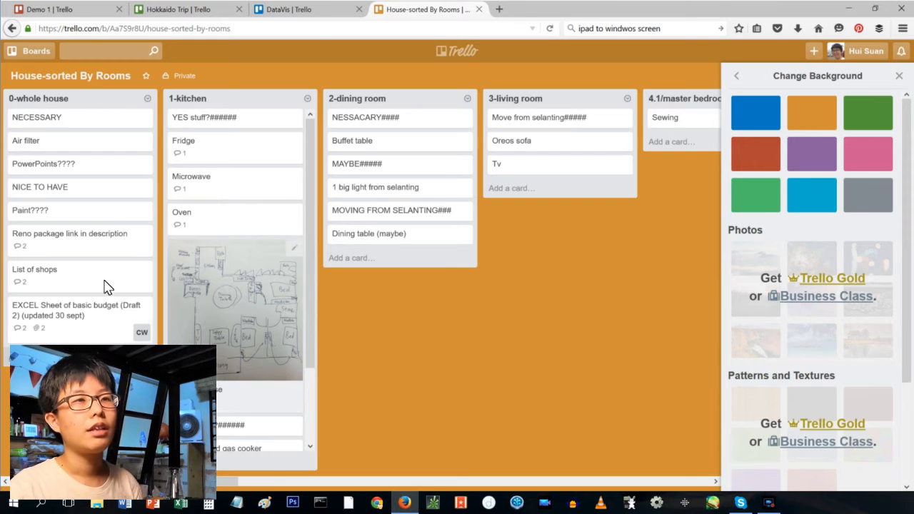
pyautogui.click(293, 10)
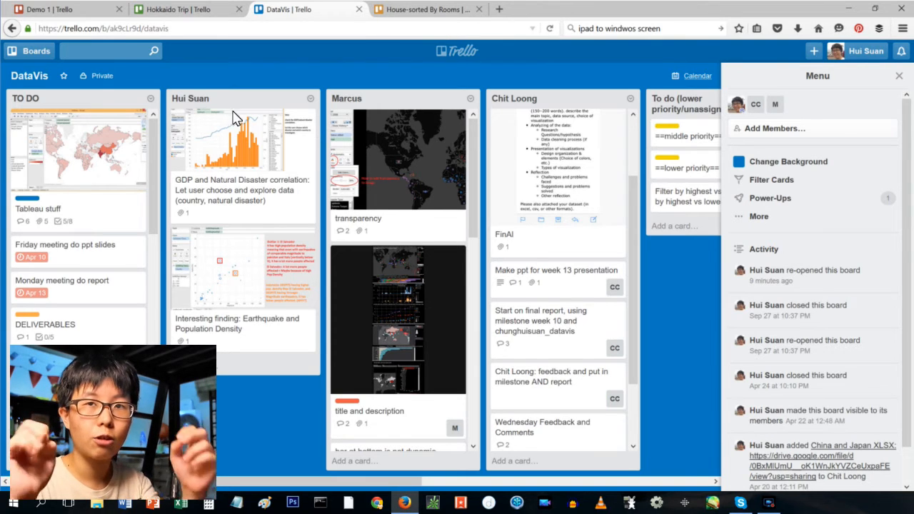
pyautogui.moveTo(168, 84)
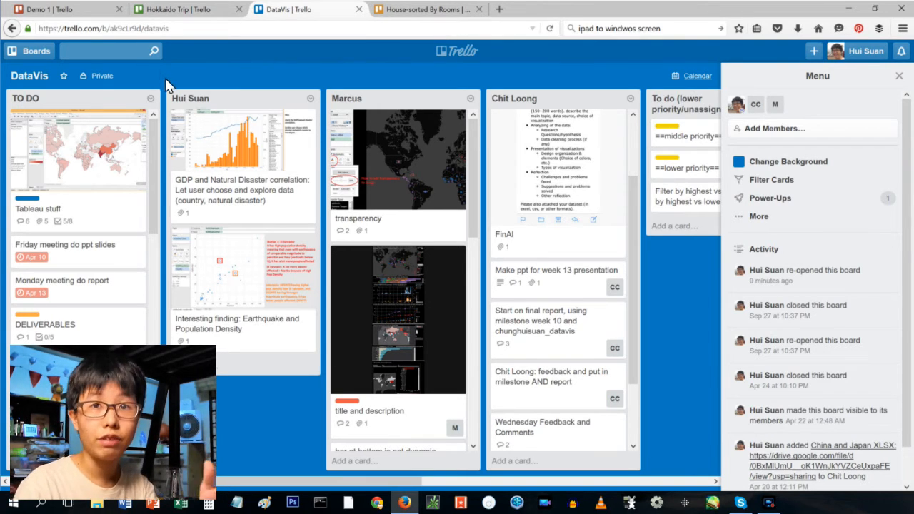
pyautogui.moveTo(270, 94)
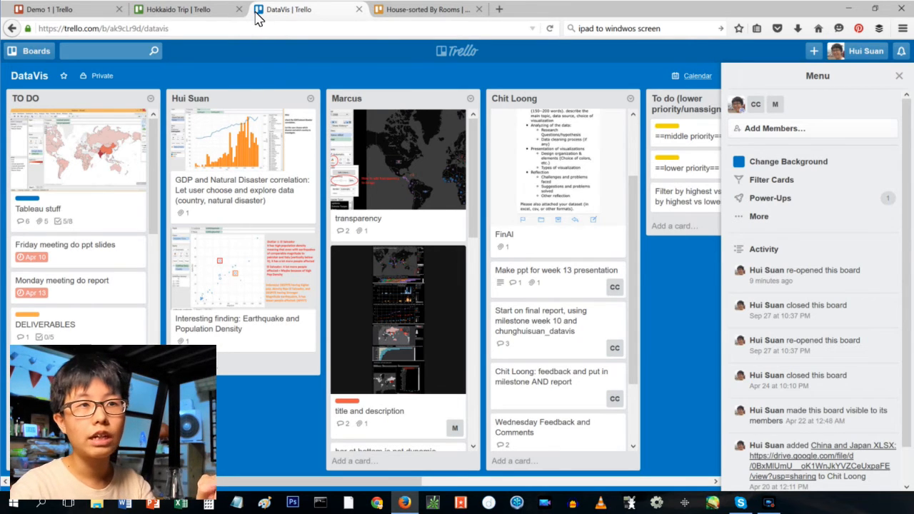
pyautogui.moveTo(111, 96)
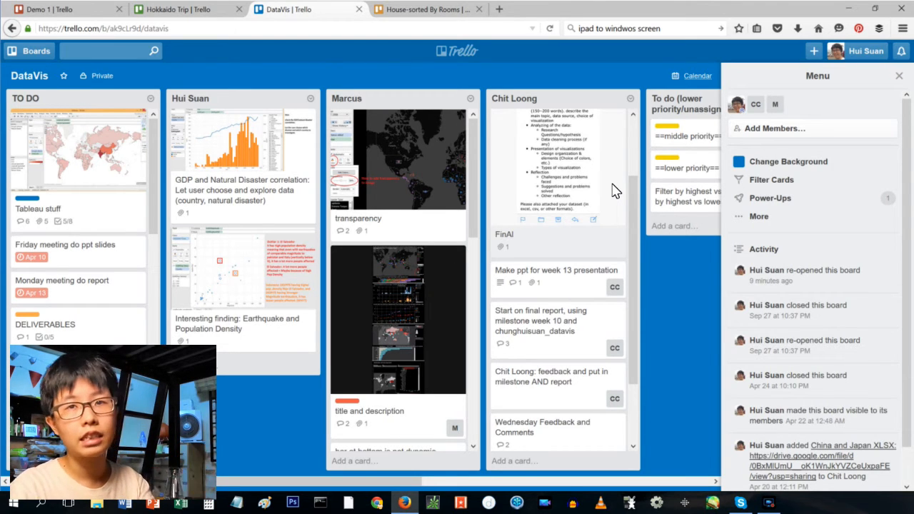
pyautogui.moveTo(557, 131)
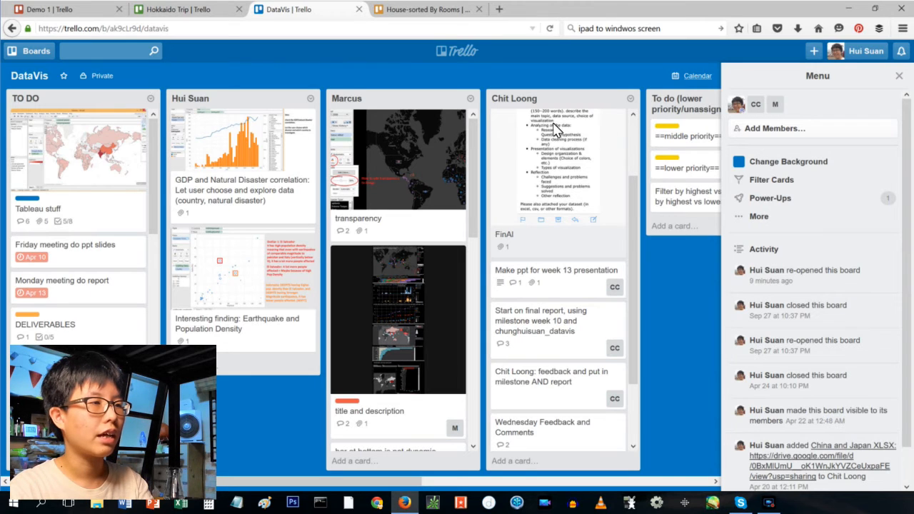
pyautogui.moveTo(278, 150)
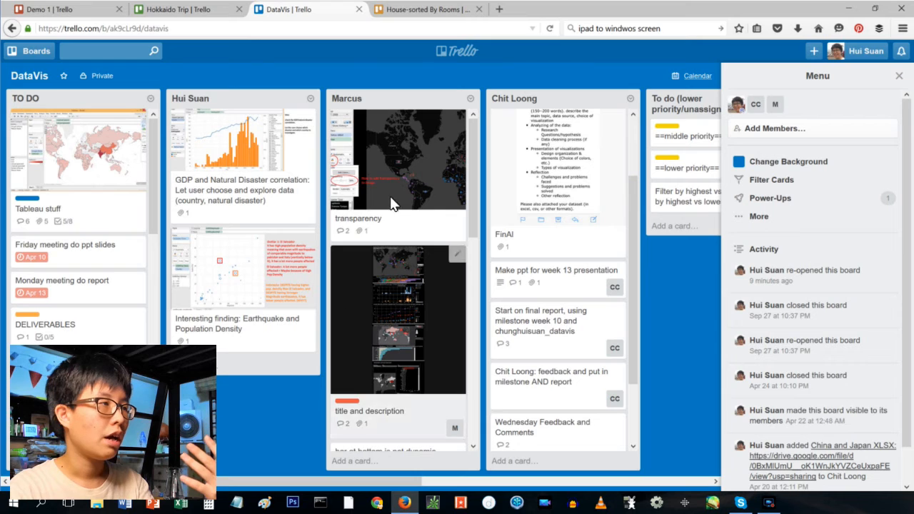
pyautogui.scroll(-3)
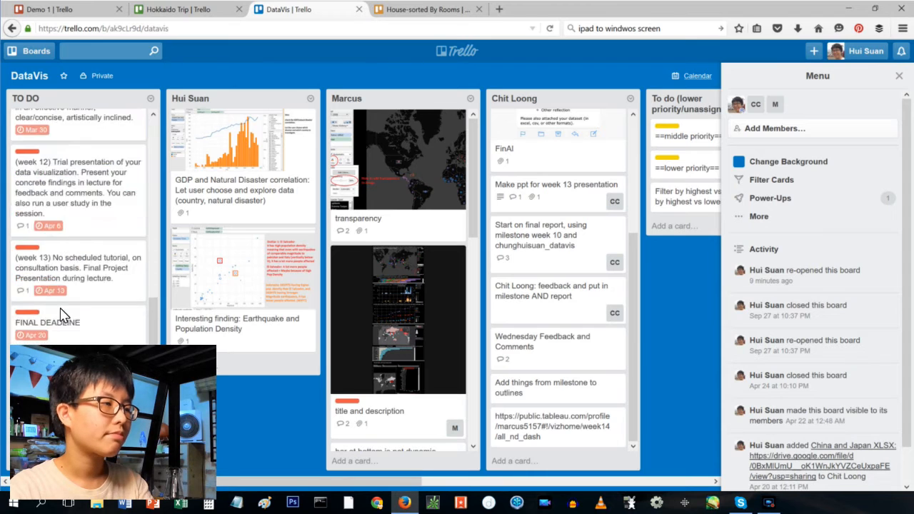
pyautogui.scroll(3)
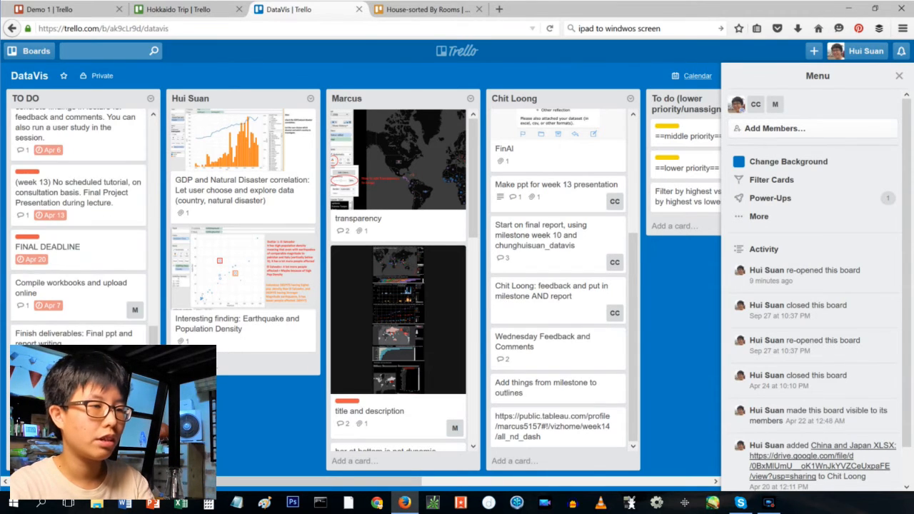
pyautogui.scroll(3)
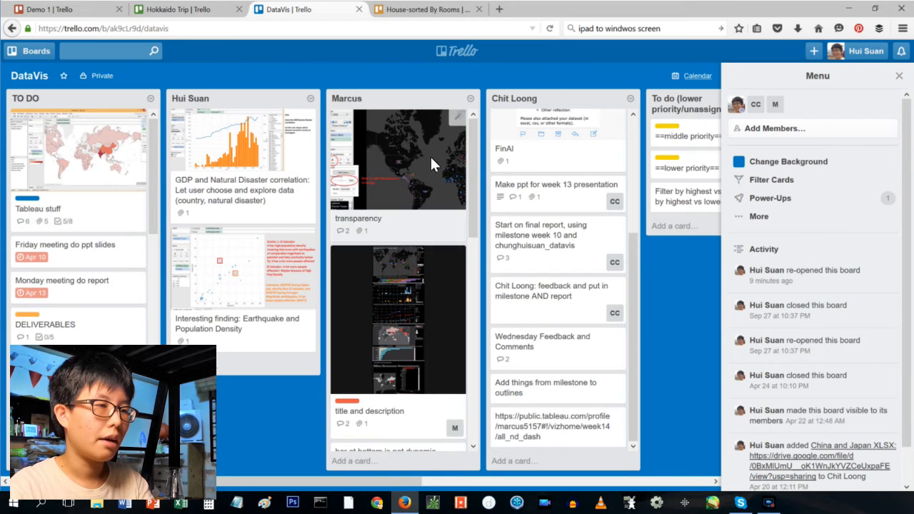
pyautogui.scroll(-3)
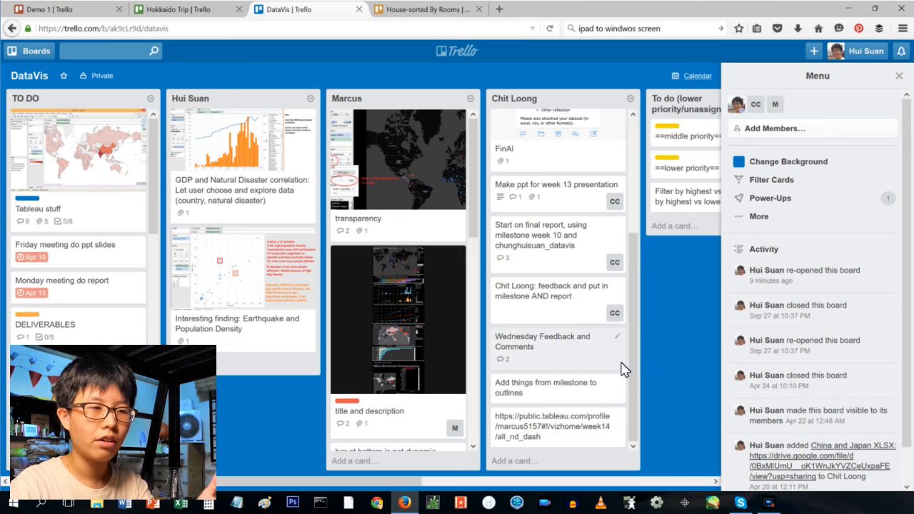
# Step: Open and dismiss the Wednesday Feedback card editor, then show the TO DO list's actions
pyautogui.click(617, 336)
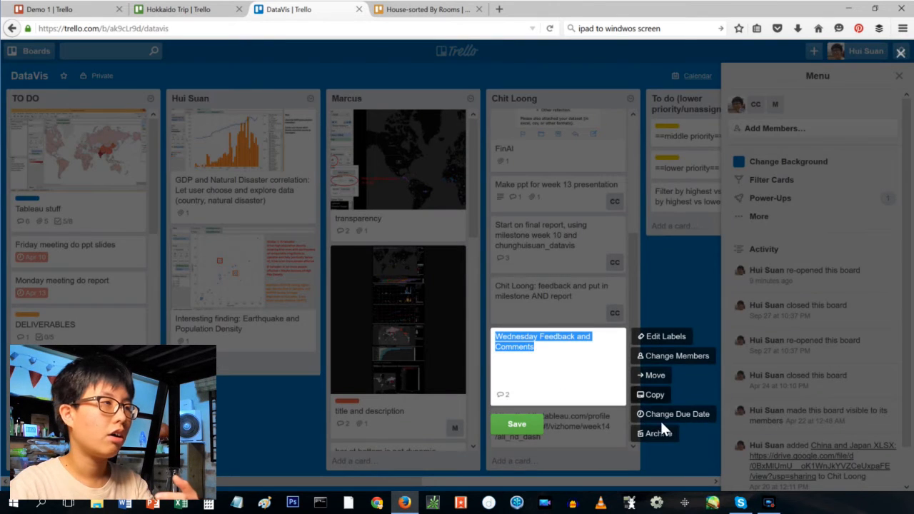
pyautogui.click(516, 423)
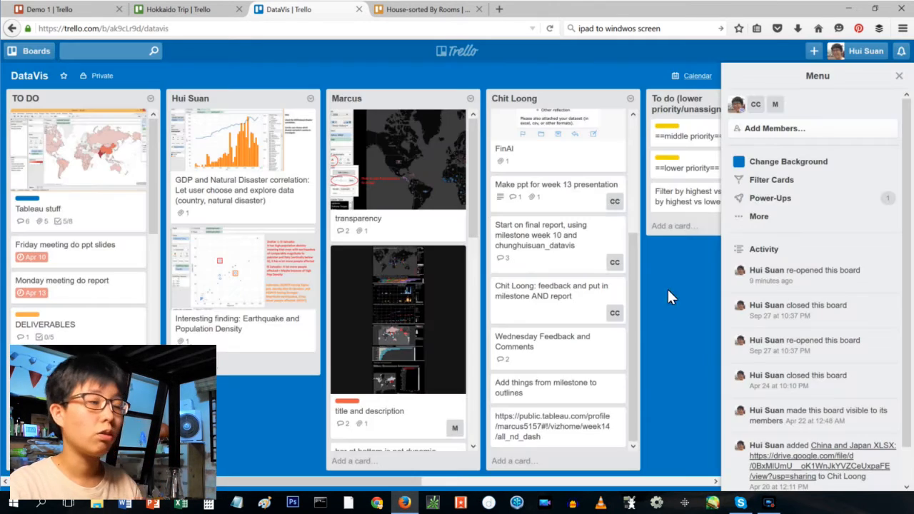
pyautogui.click(310, 97)
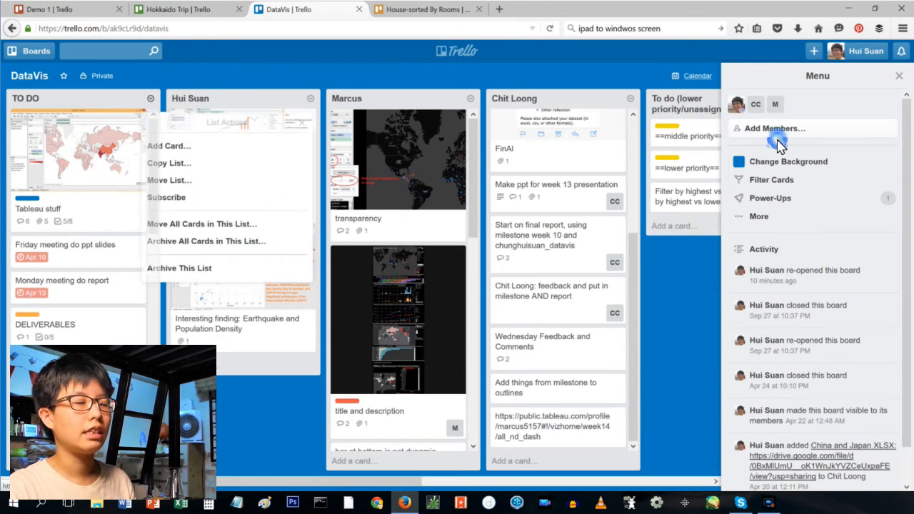
pyautogui.moveTo(179, 268)
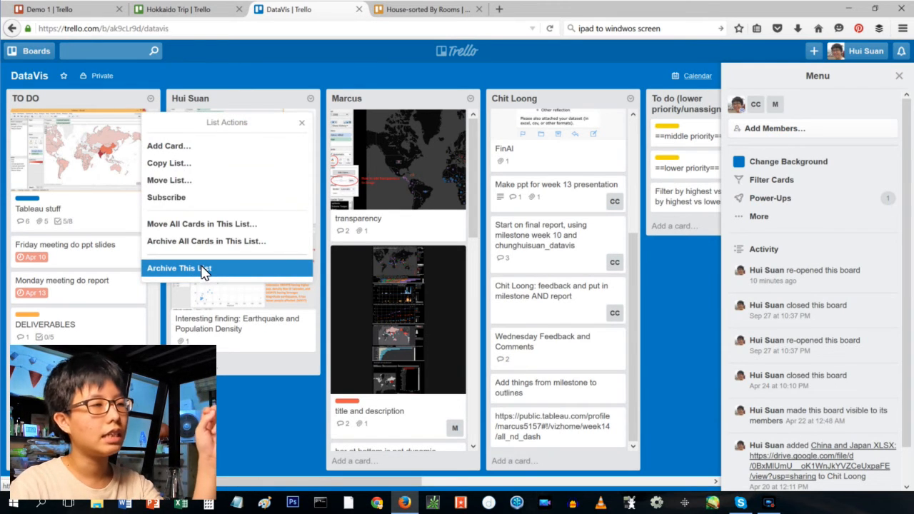
pyautogui.moveTo(218, 240)
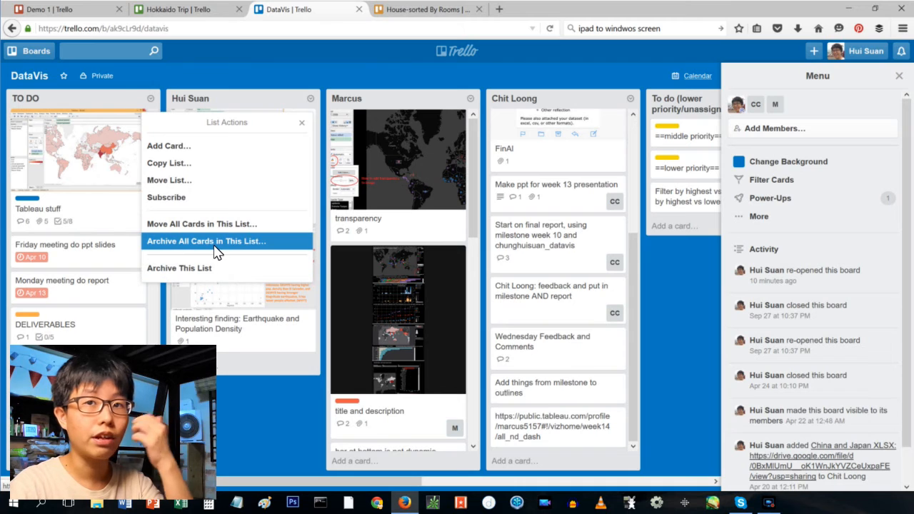
pyautogui.moveTo(218, 250)
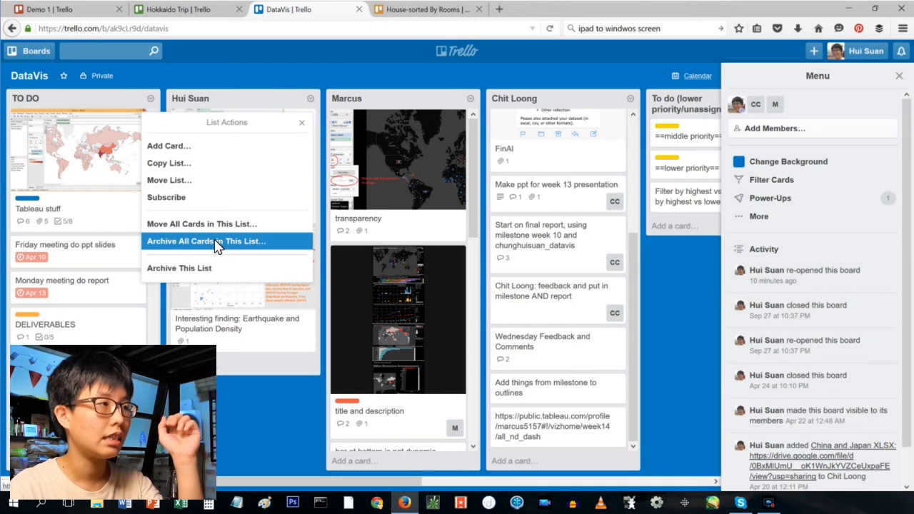
pyautogui.moveTo(218, 253)
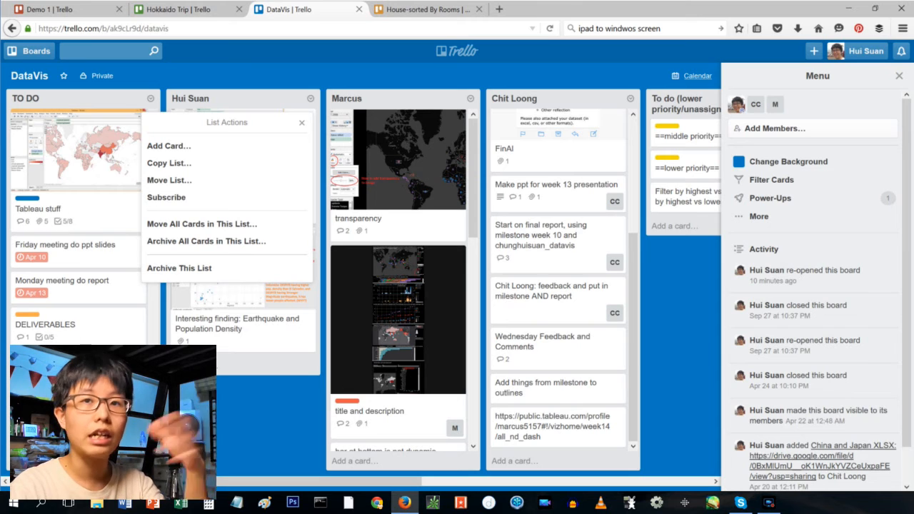
pyautogui.moveTo(143, 297)
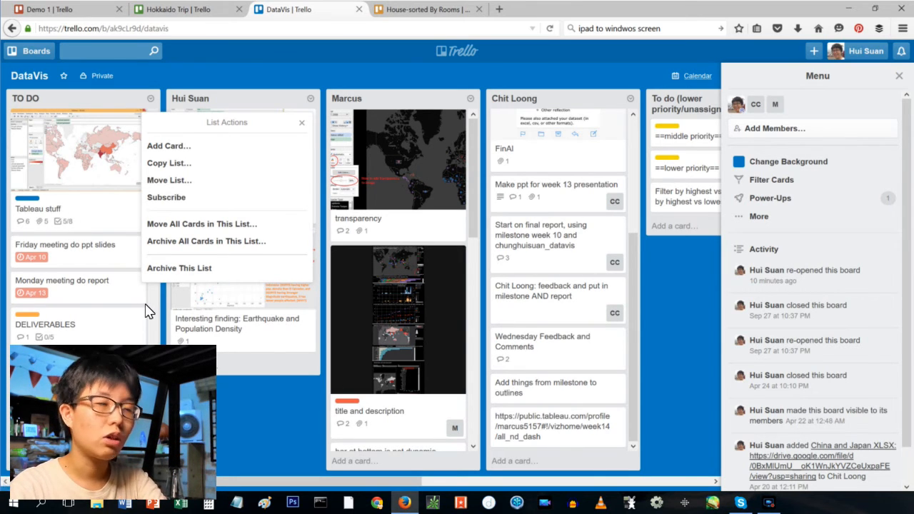
pyautogui.moveTo(177, 295)
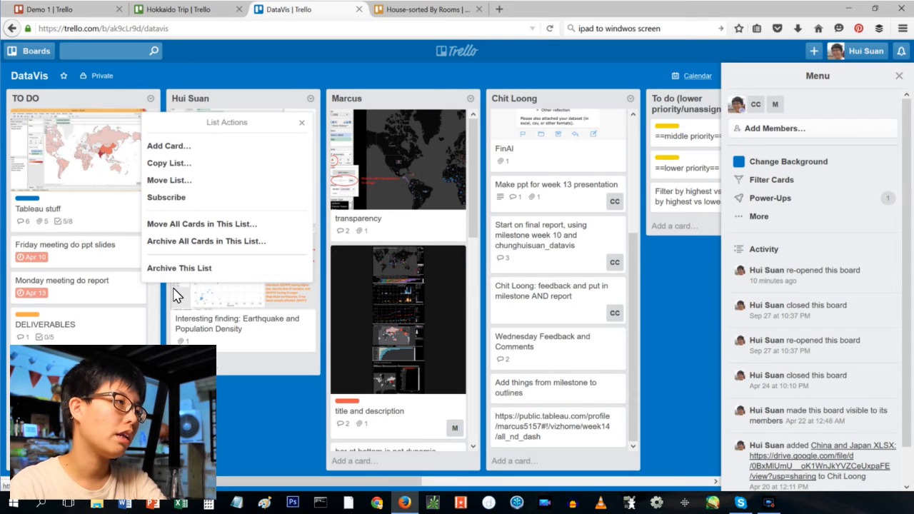
pyautogui.moveTo(39, 110)
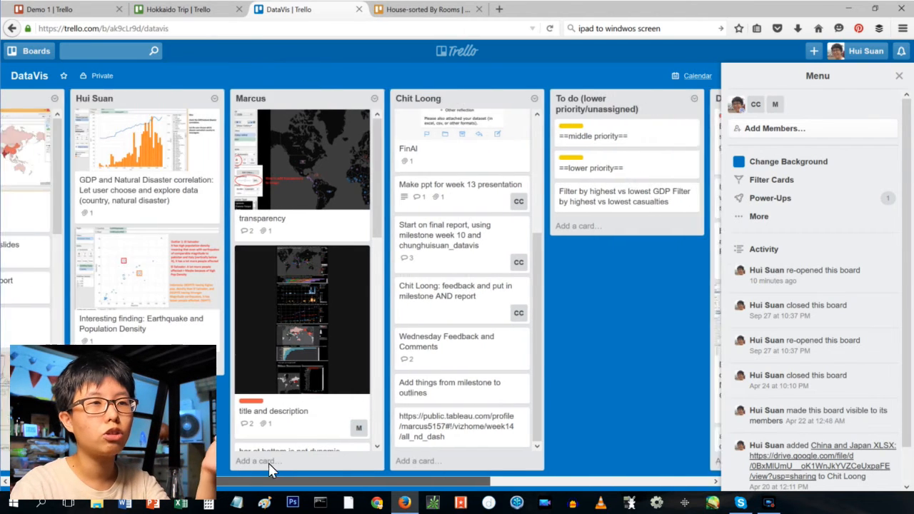
# Step: Scroll the DataVis board sideways
pyautogui.hscroll(-3)
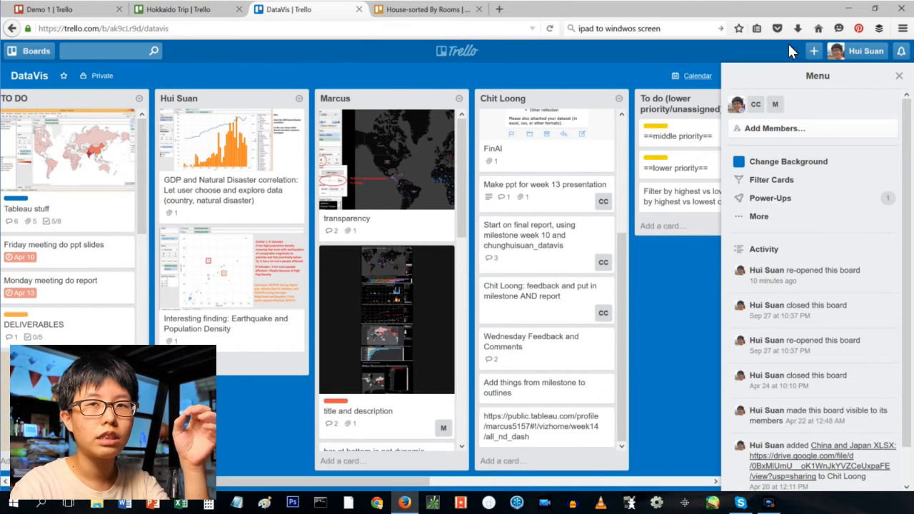
pyautogui.moveTo(606, 210)
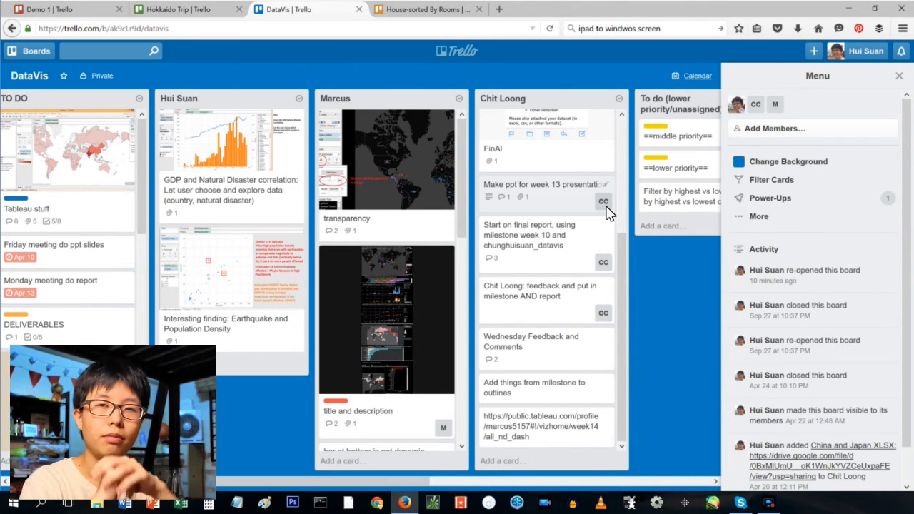
pyautogui.moveTo(746, 249)
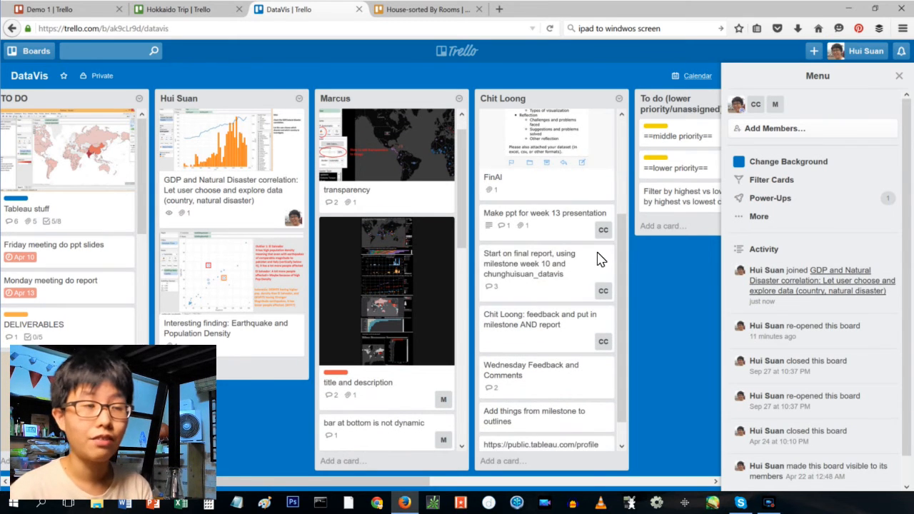
pyautogui.moveTo(611, 215)
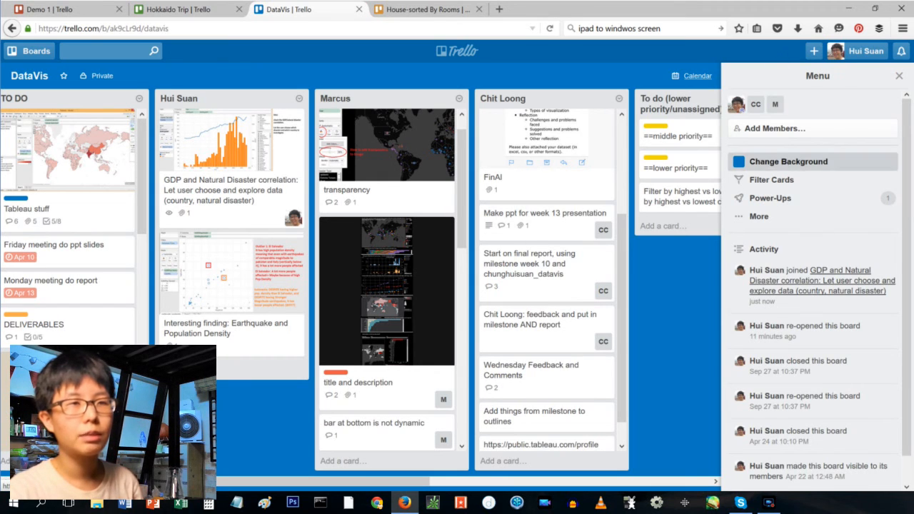
# Step: Make the DataVis background purple, toggle Card Aging on then off, and show the calendar view
pyautogui.click(788, 161)
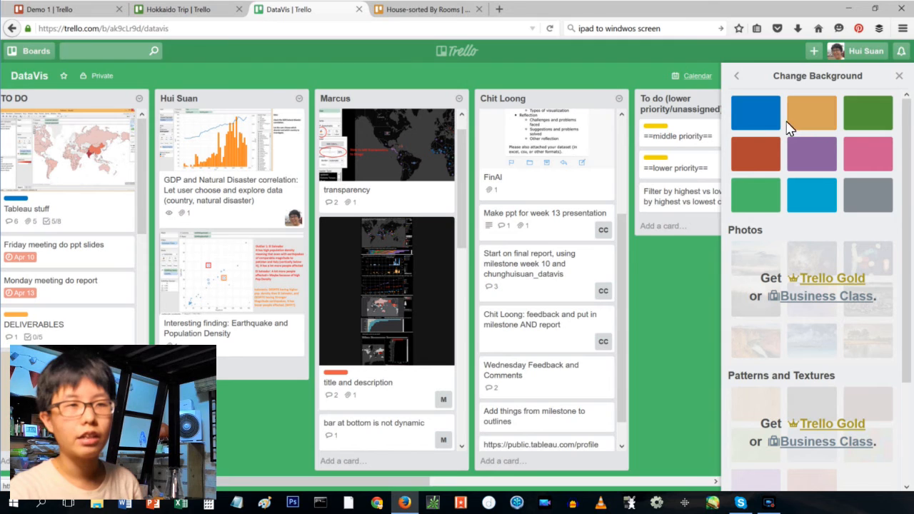
pyautogui.click(811, 154)
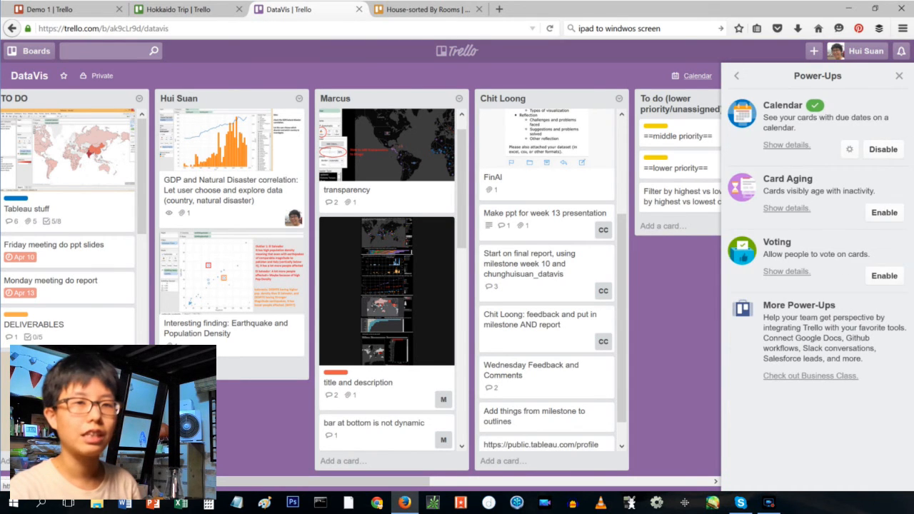
pyautogui.click(884, 212)
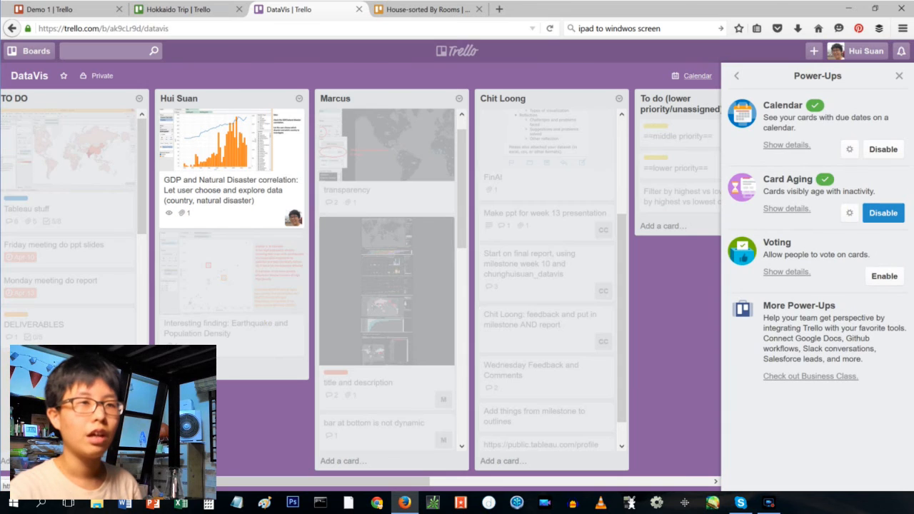
pyautogui.moveTo(884, 213)
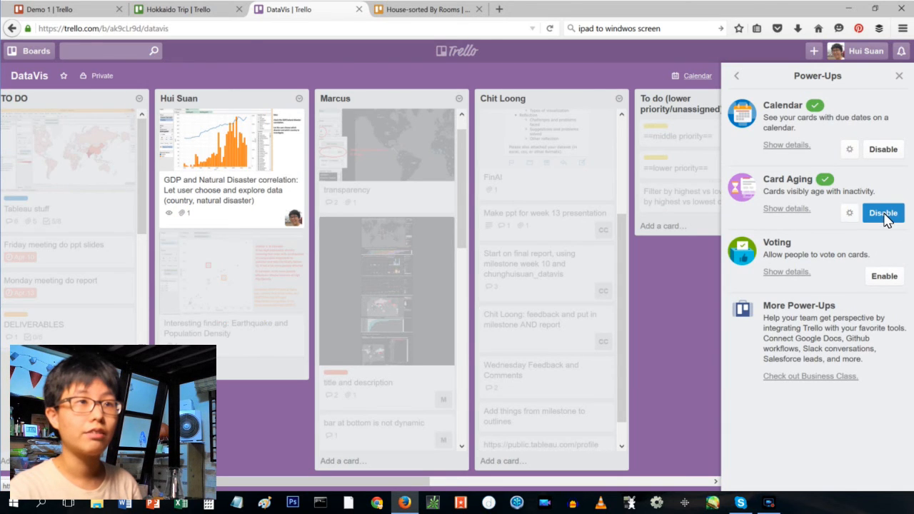
pyautogui.click(883, 213)
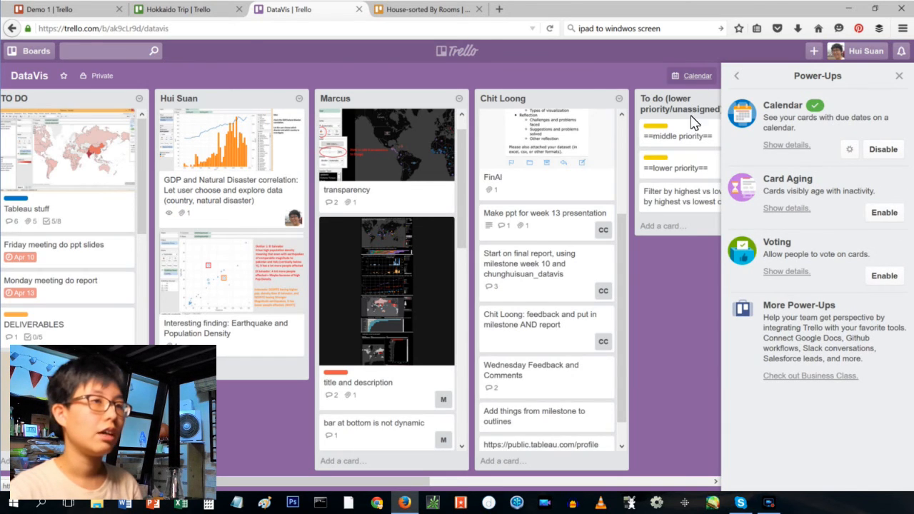
pyautogui.click(697, 75)
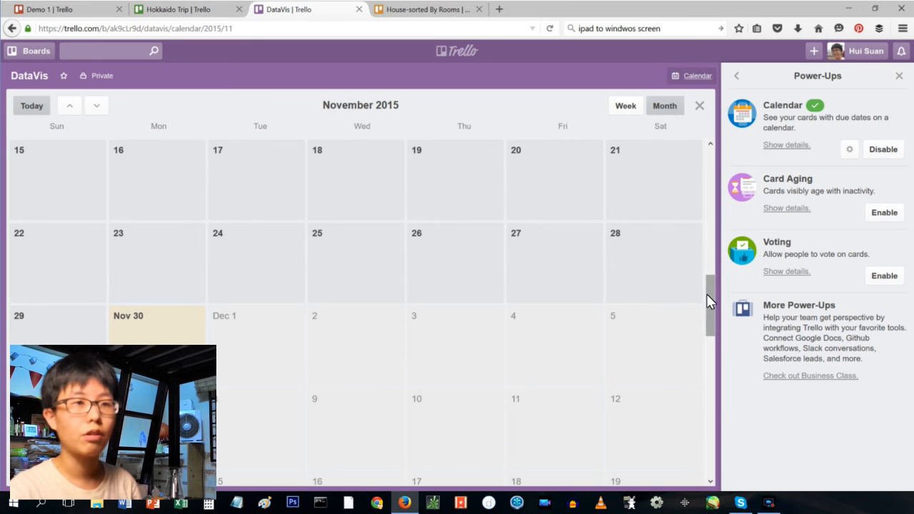